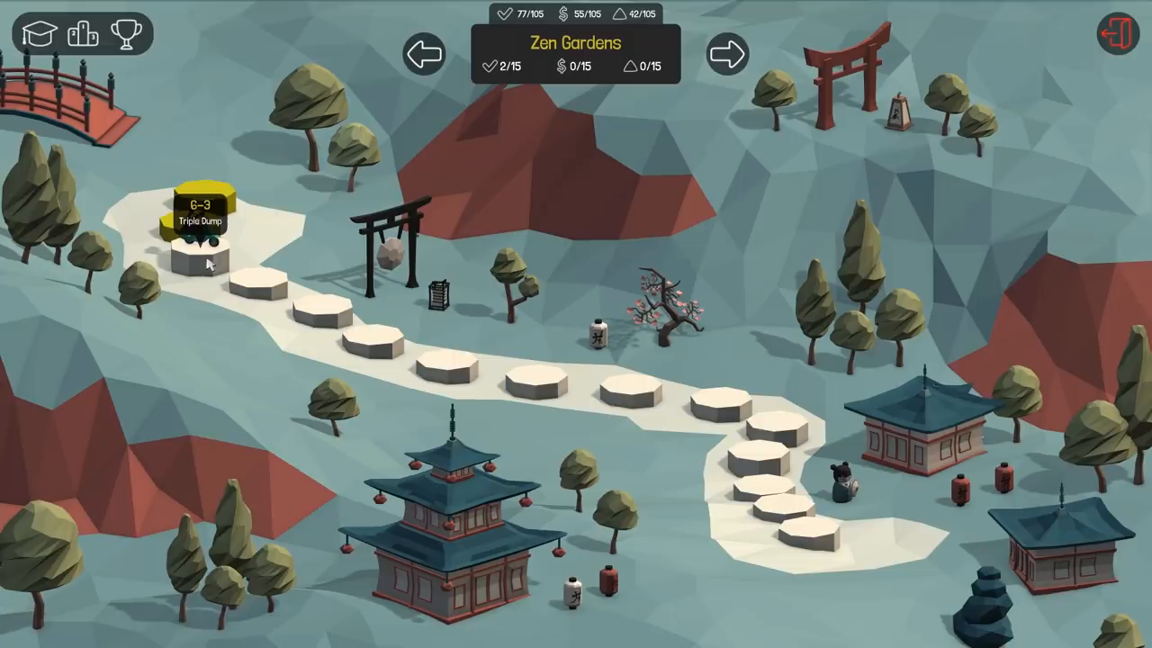
Select level 6-3 Triple Dump on the Zen Gardens map to view its $75,000 briefing
left_click(198, 238)
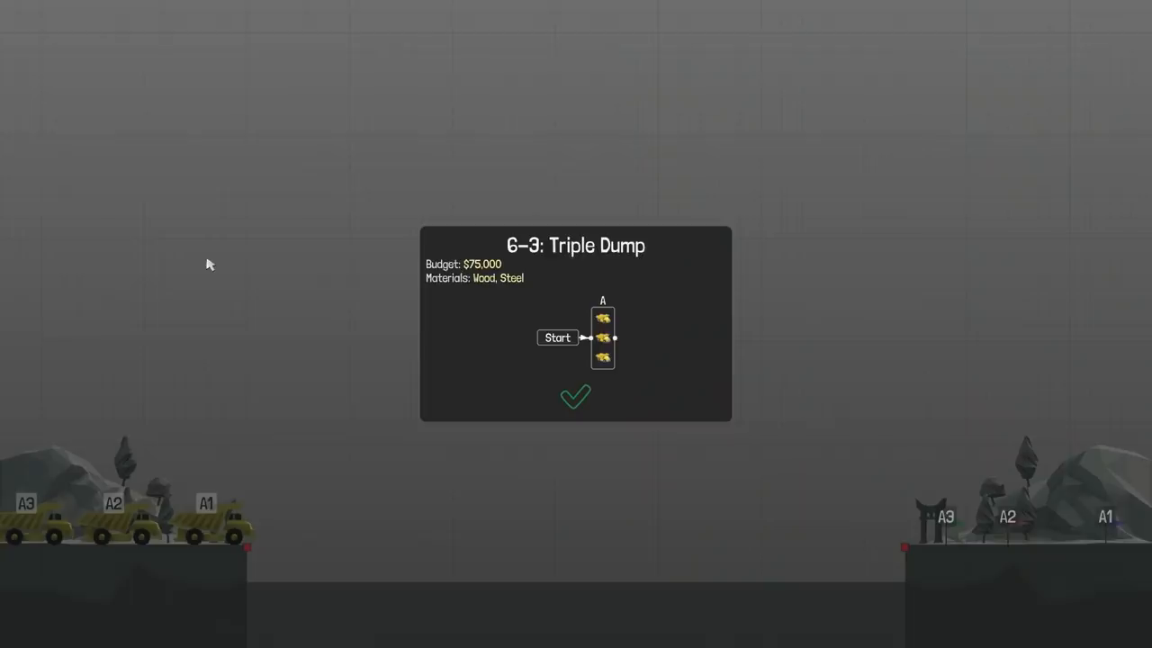
mouse_move(616, 406)
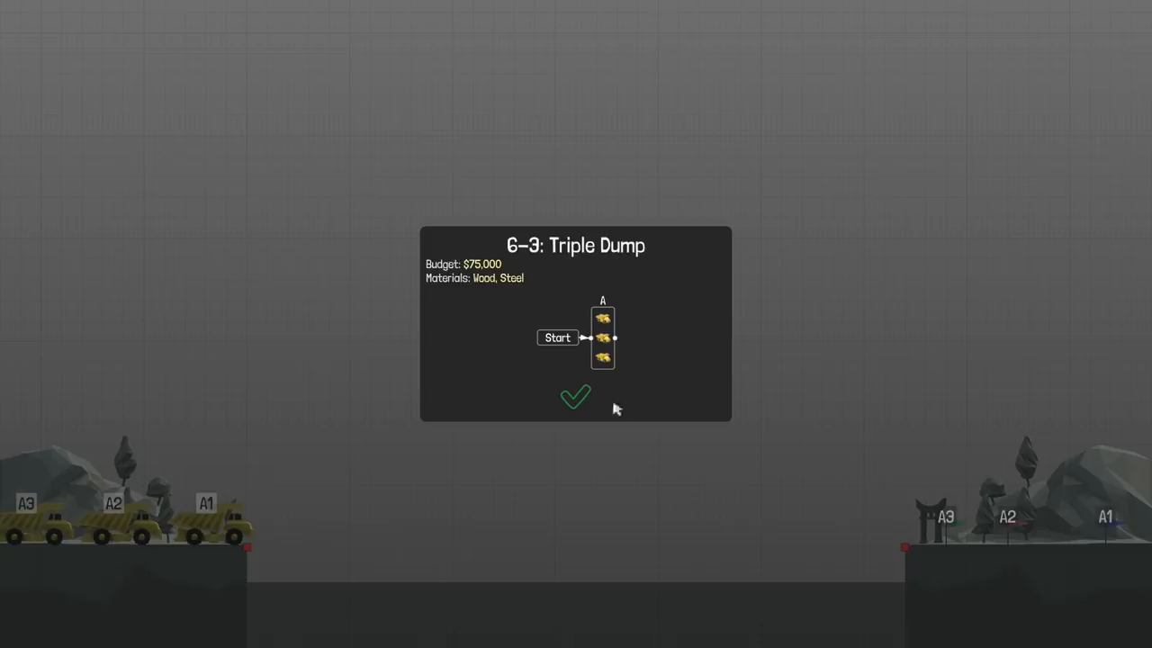
Start building, add two members to the arch truss and test the crossing (ends in Level Failed)
left_click(576, 398)
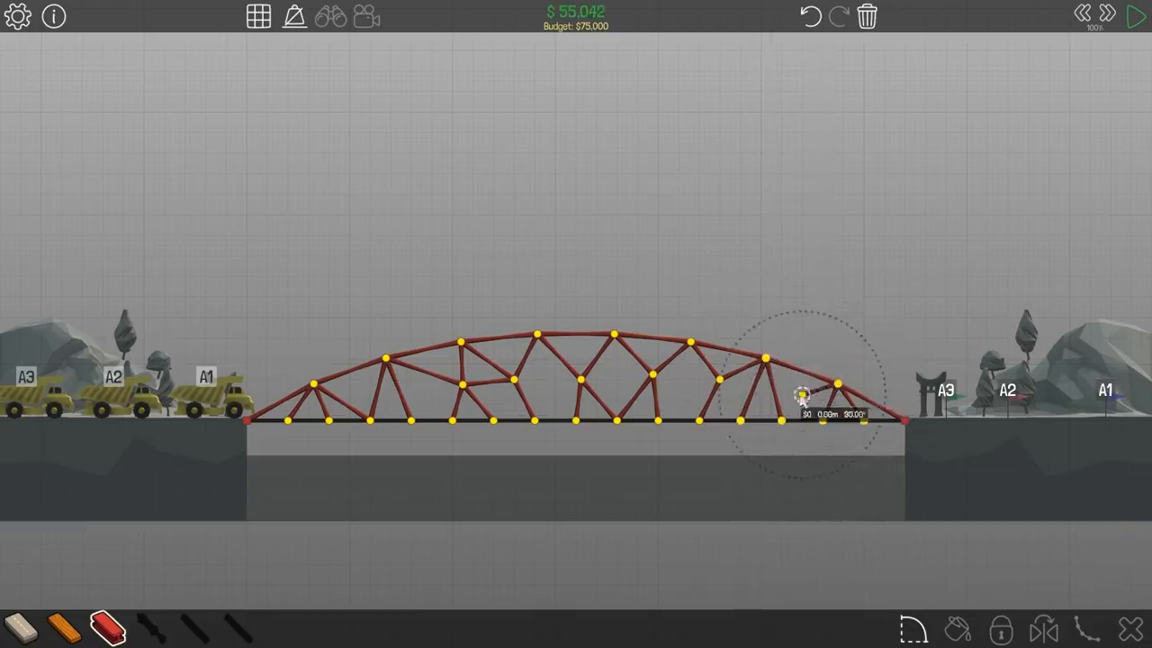
left_click(1134, 15)
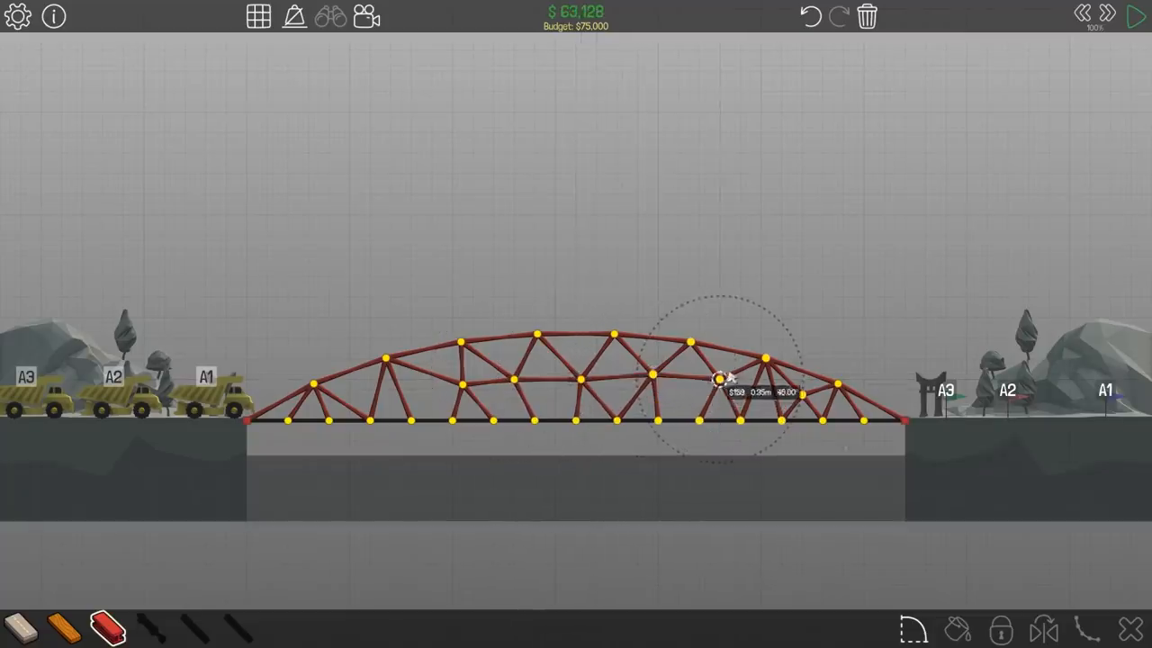
left_click(1136, 18)
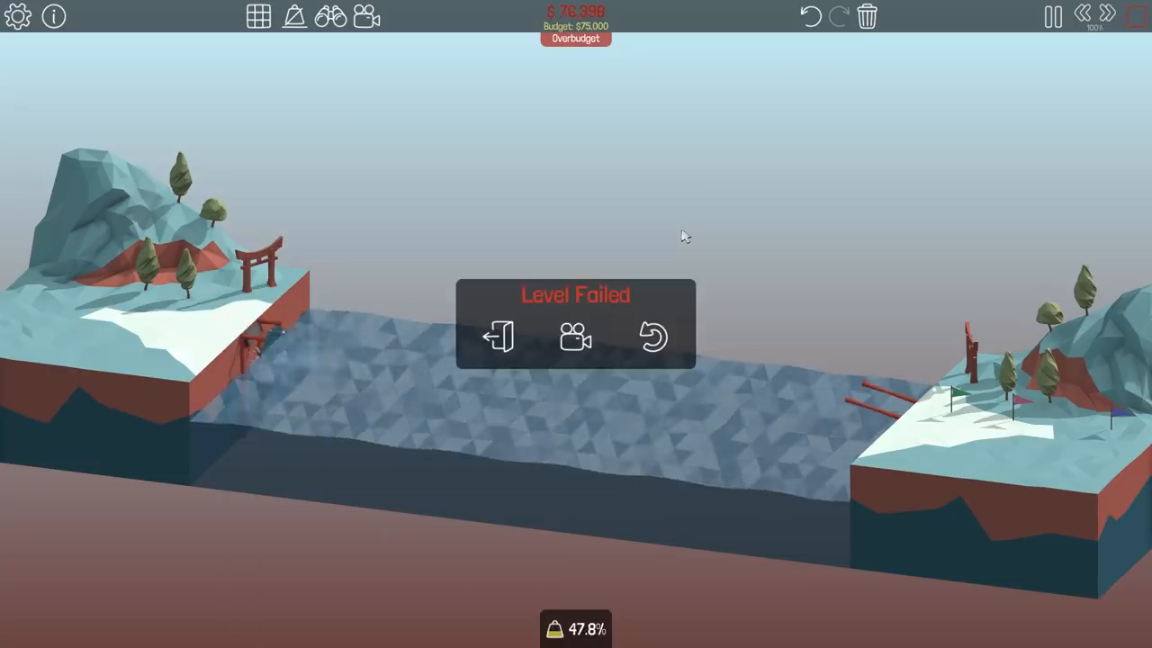
Resume editing, extend the double-arch steel truss and start its test run with the dump trucks
left_click(652, 339)
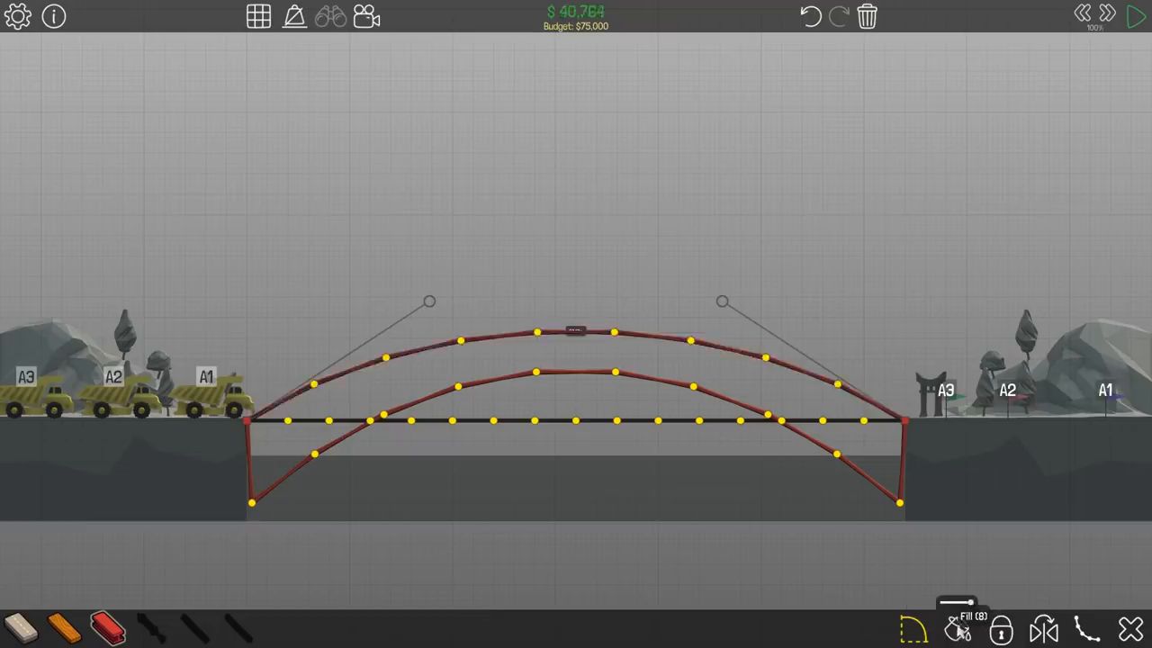
left_click(1134, 17)
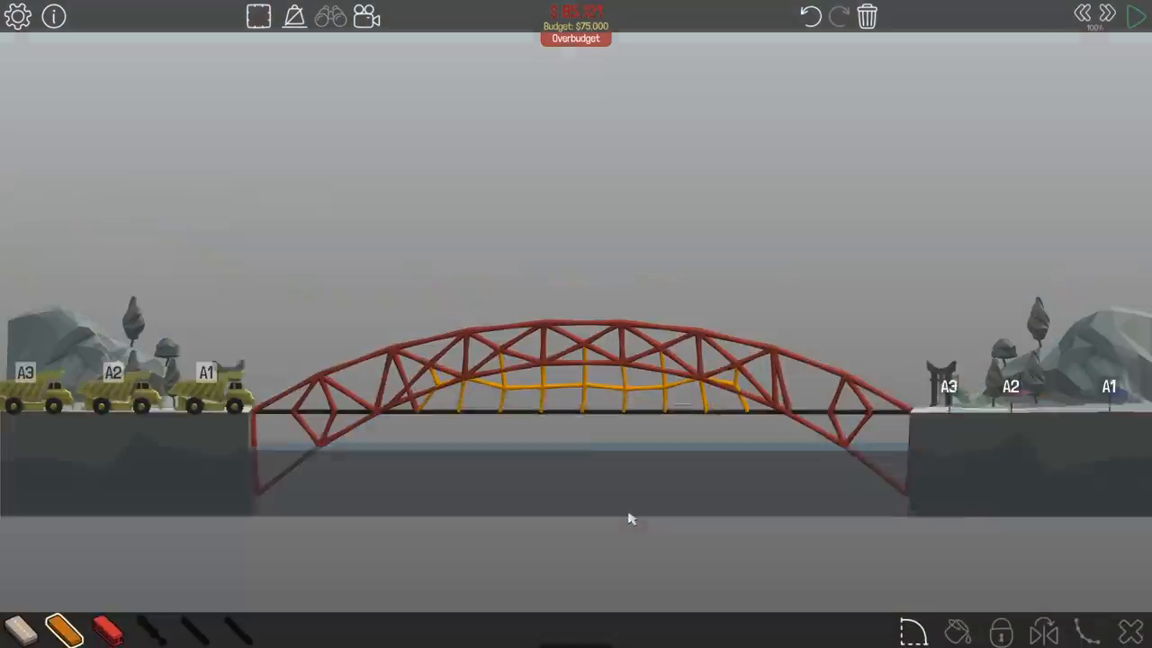
left_click(1134, 16)
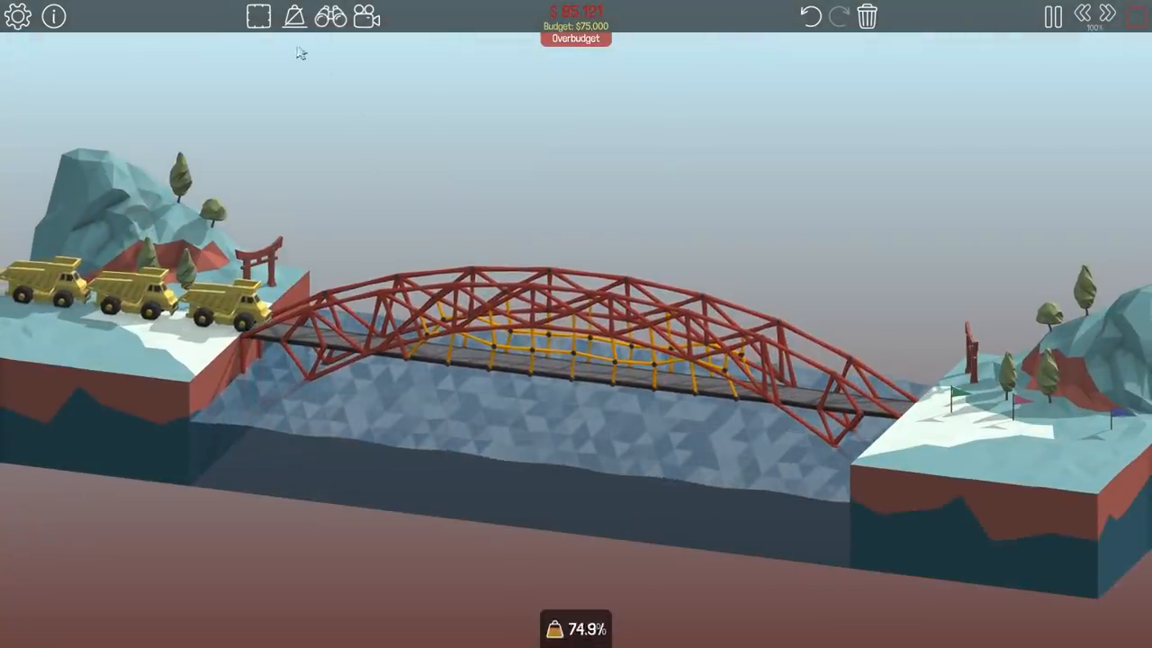
Replace the arch with a flat Warren truss on angled end supports and test it
left_click(296, 18)
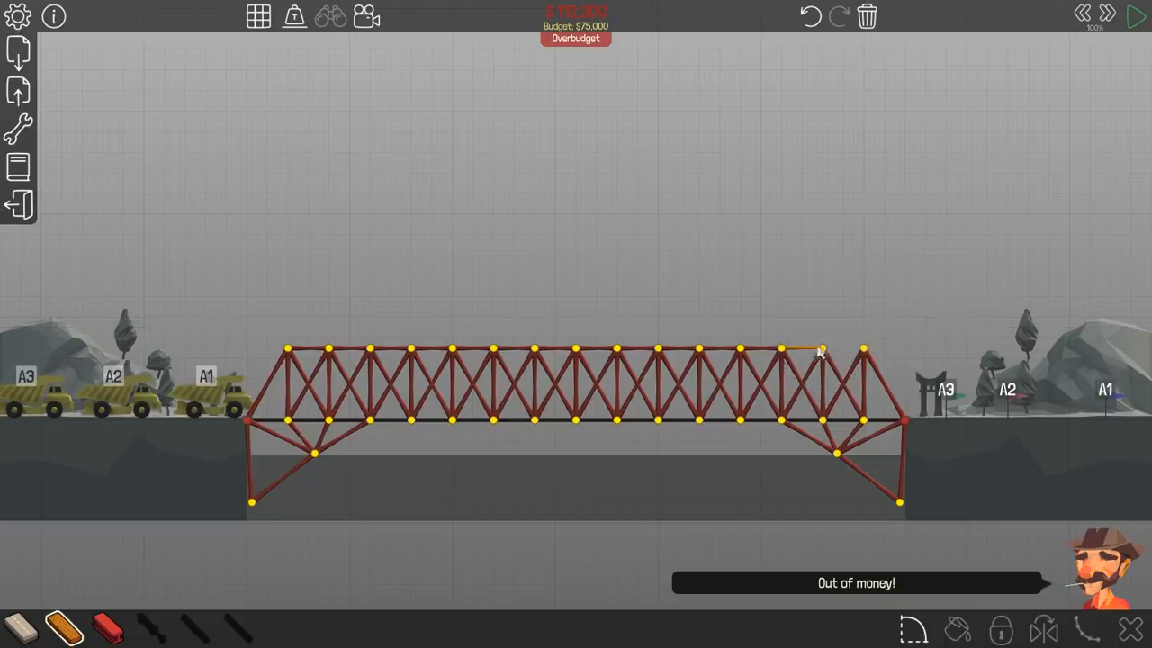
mouse_move(760, 353)
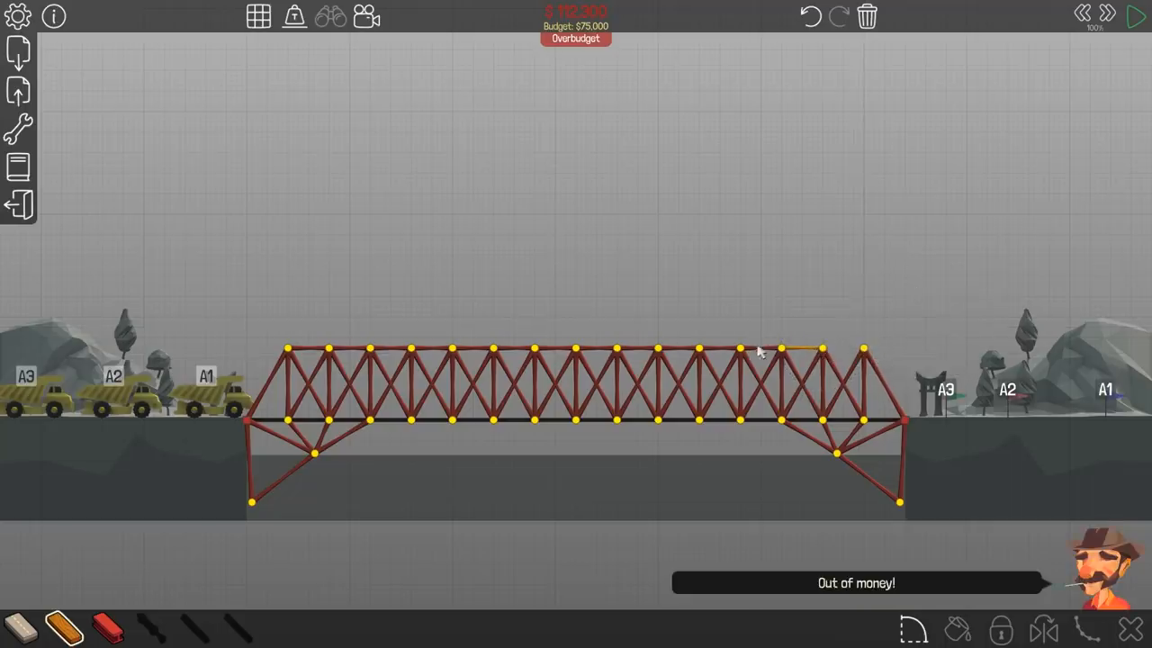
left_click(1134, 16)
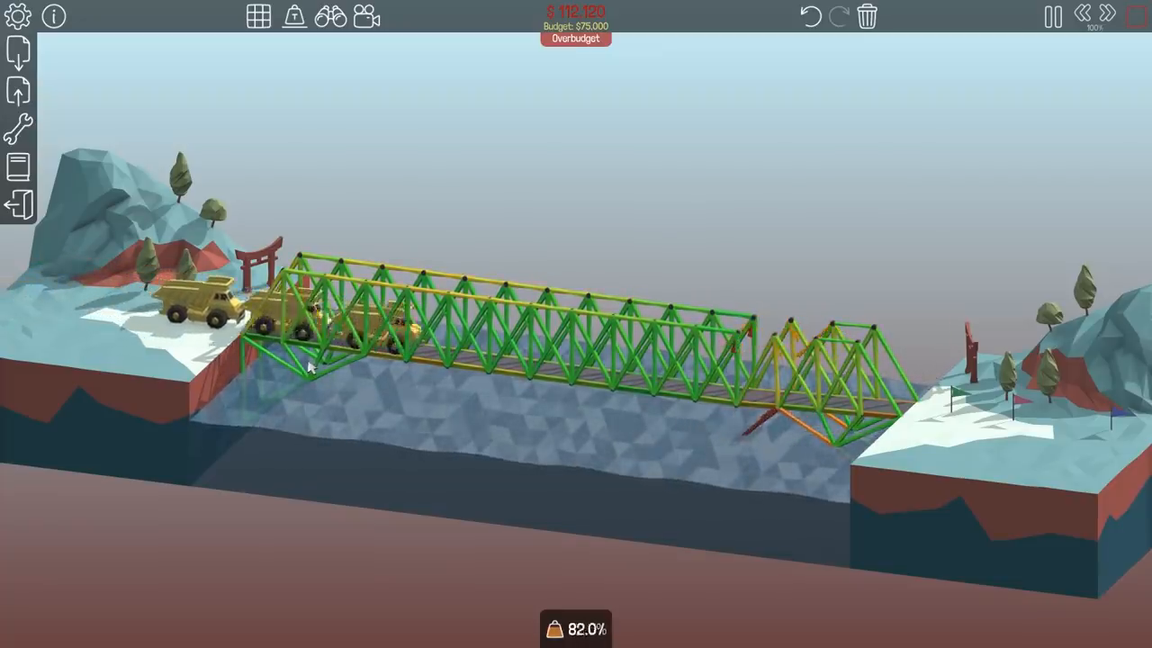
Add members at the truss top and a deck joint, then retest (bridge collapses, Level Failed)
left_click(1047, 16)
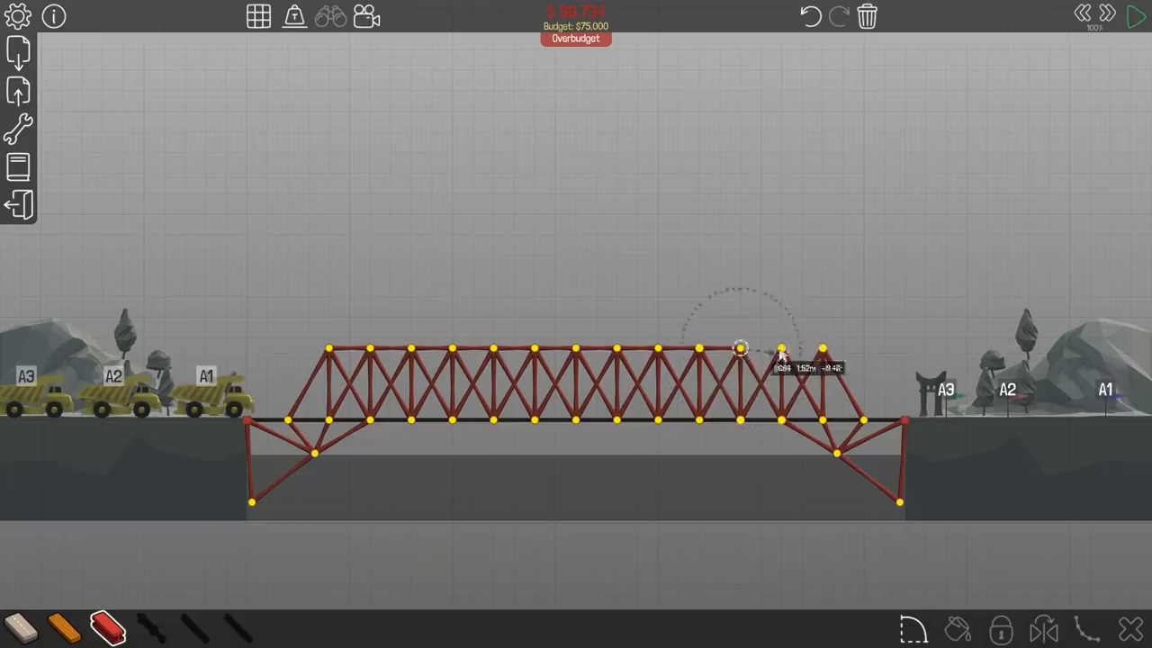
left_click(1133, 17)
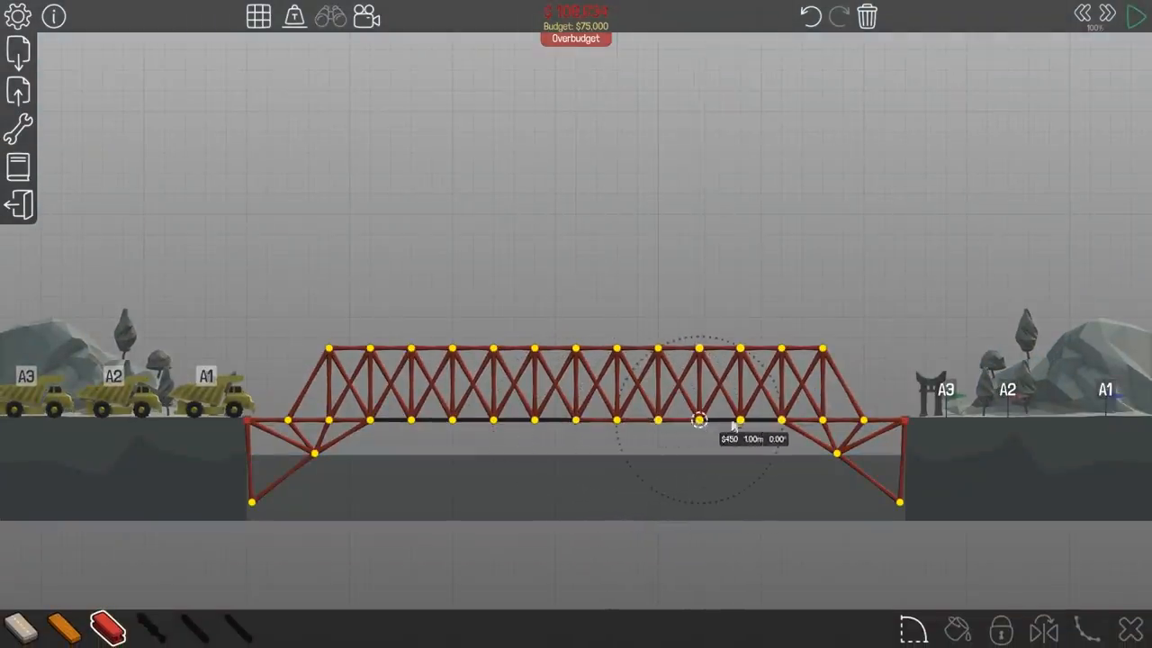
left_click(1132, 20)
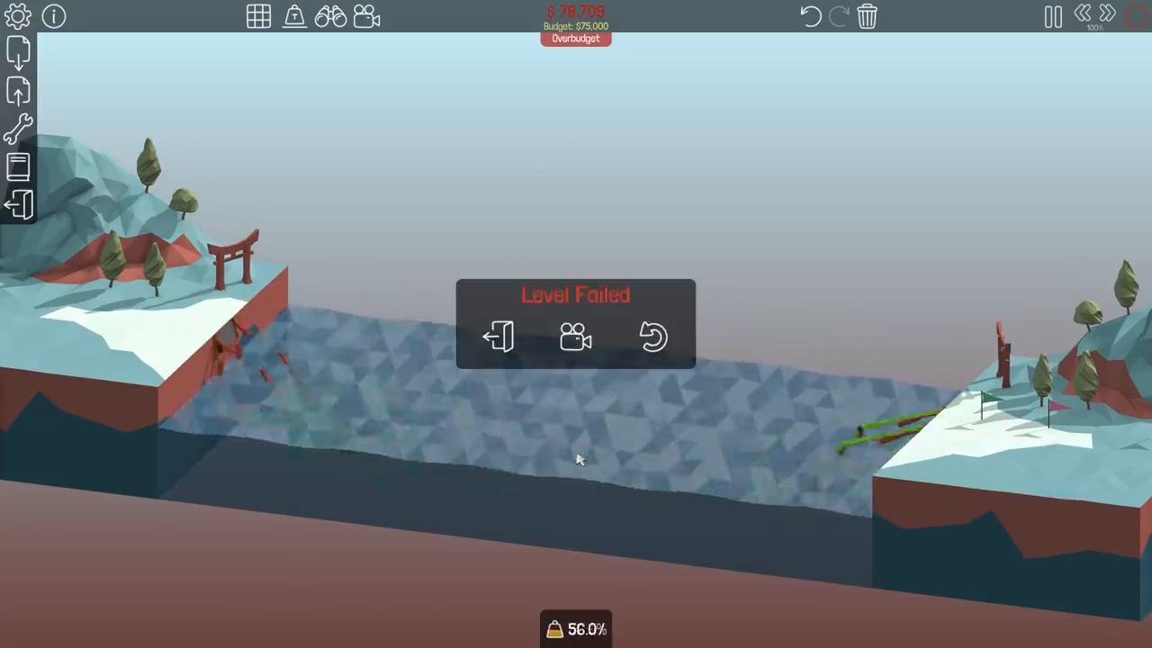
Build a raised peak into the middle of the top chord and test again (fails)
left_click(651, 339)
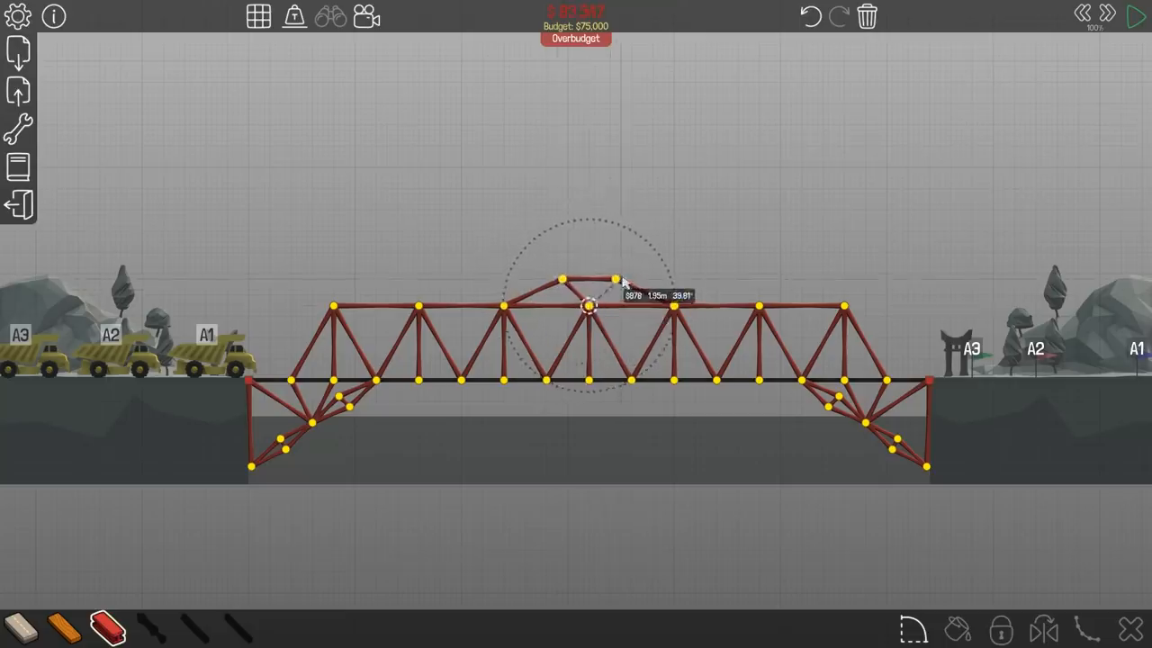
left_click(1137, 16)
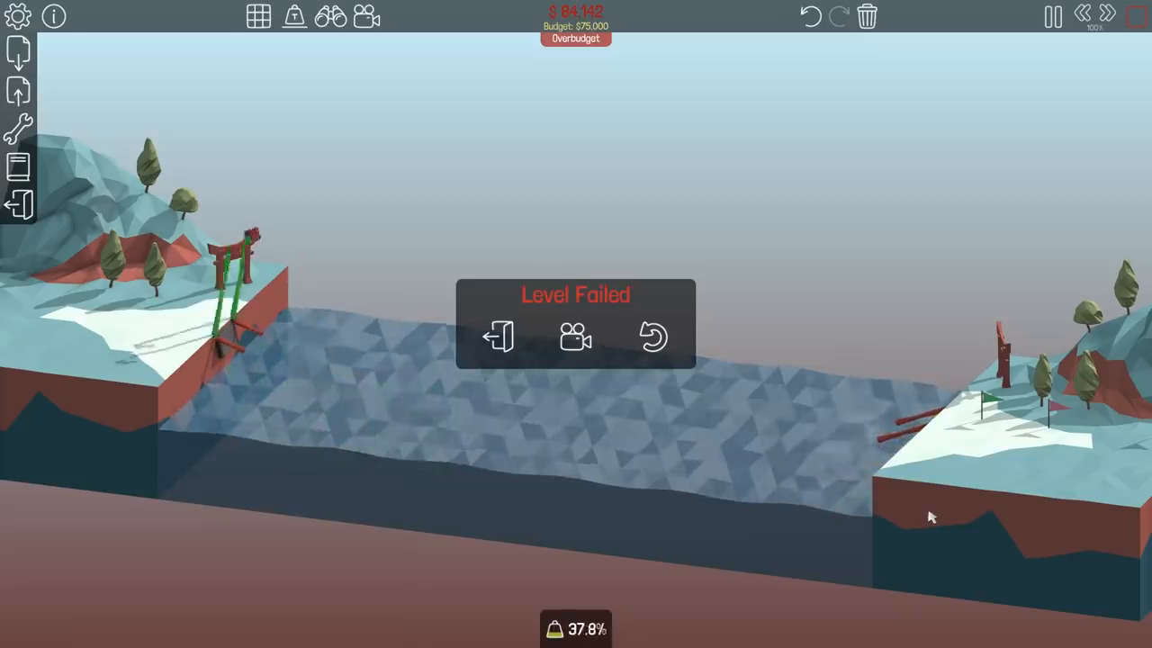
Fit small triangular braces inside the truss panels and run the test (collapses into the water)
left_click(652, 337)
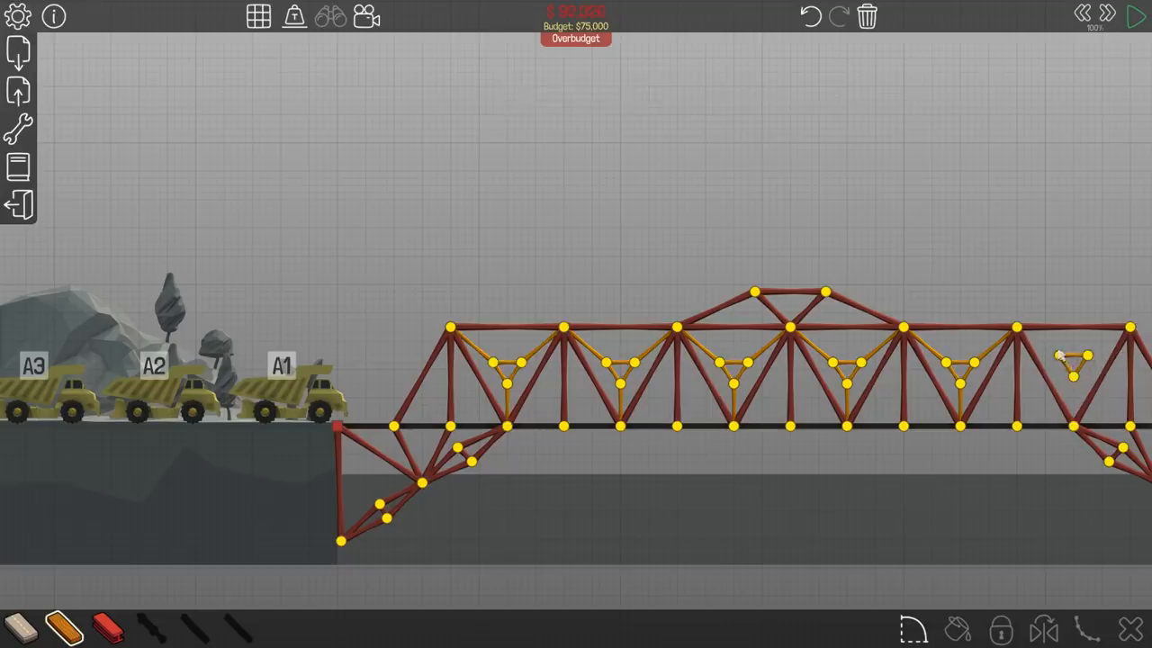
left_click(1132, 15)
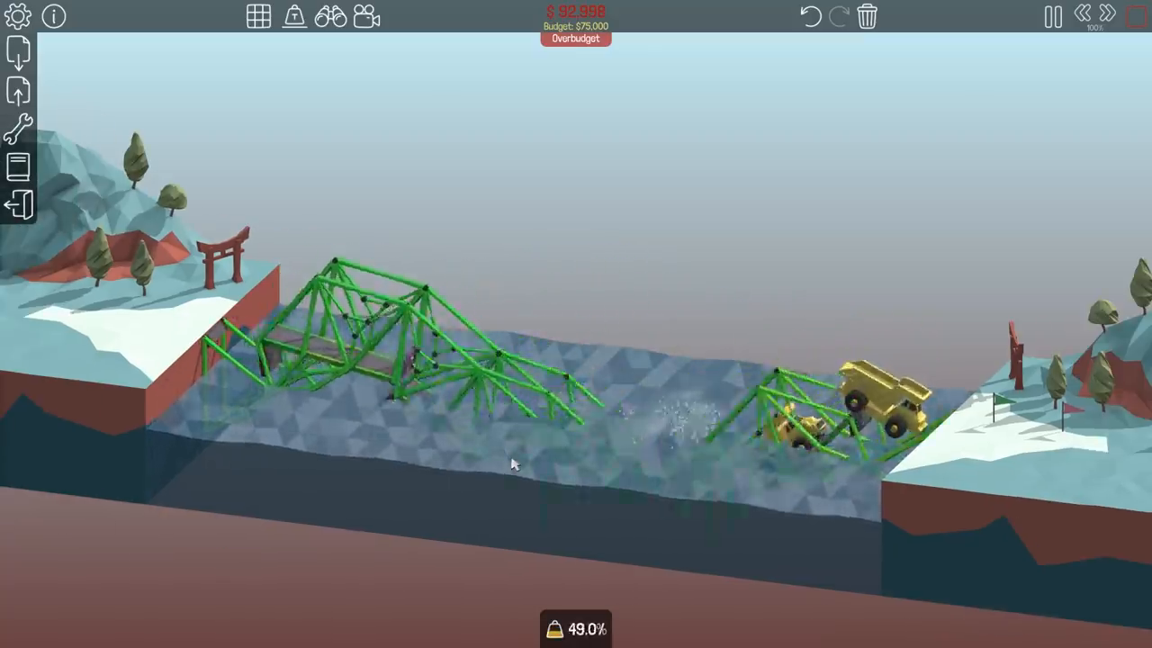
End the collapsed test and fit new diagonal members in place of the sub-brace triangles
left_click(1051, 16)
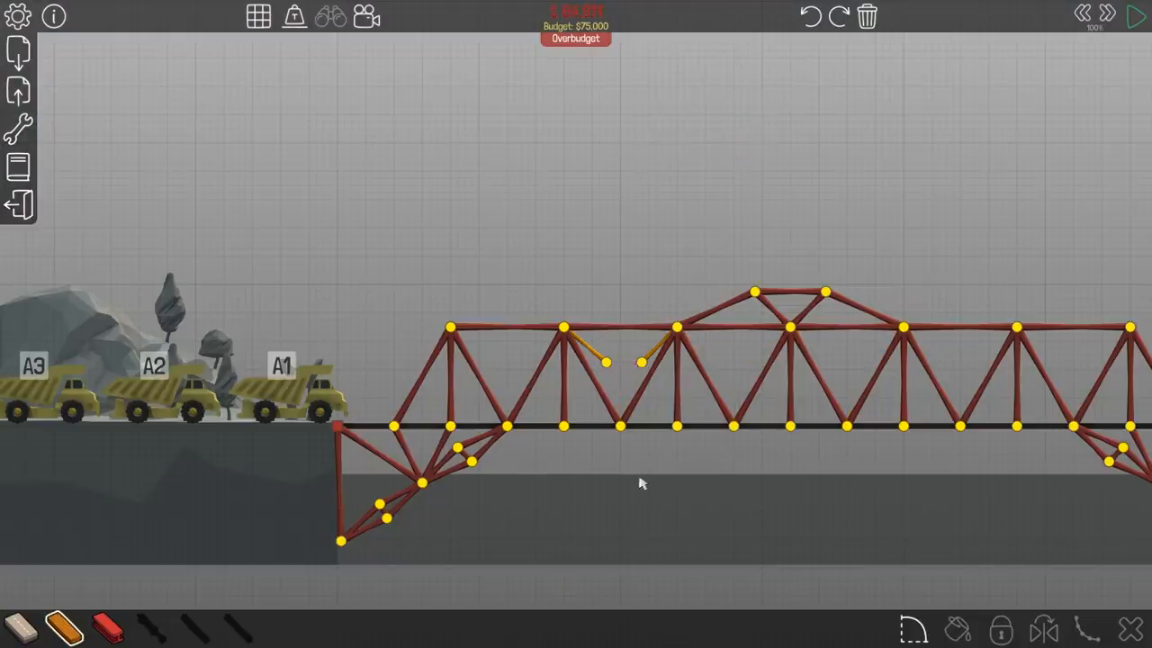
left_click(1134, 14)
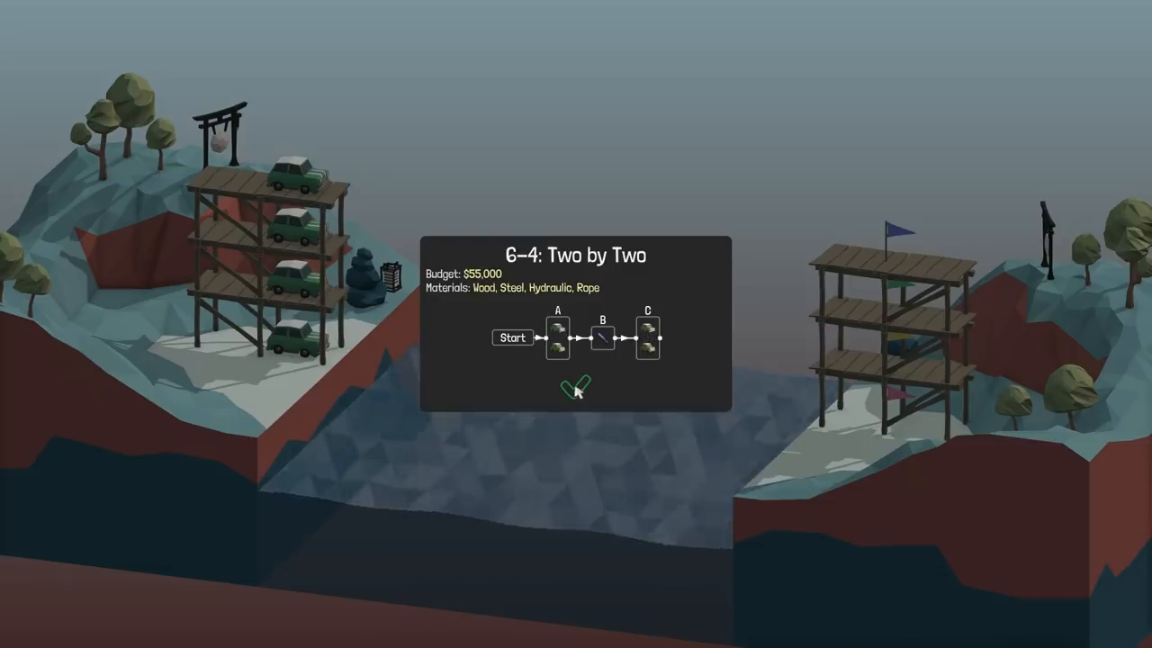
Dismiss the Two by Two briefing to reveal the empty $55,000 build site
left_click(573, 389)
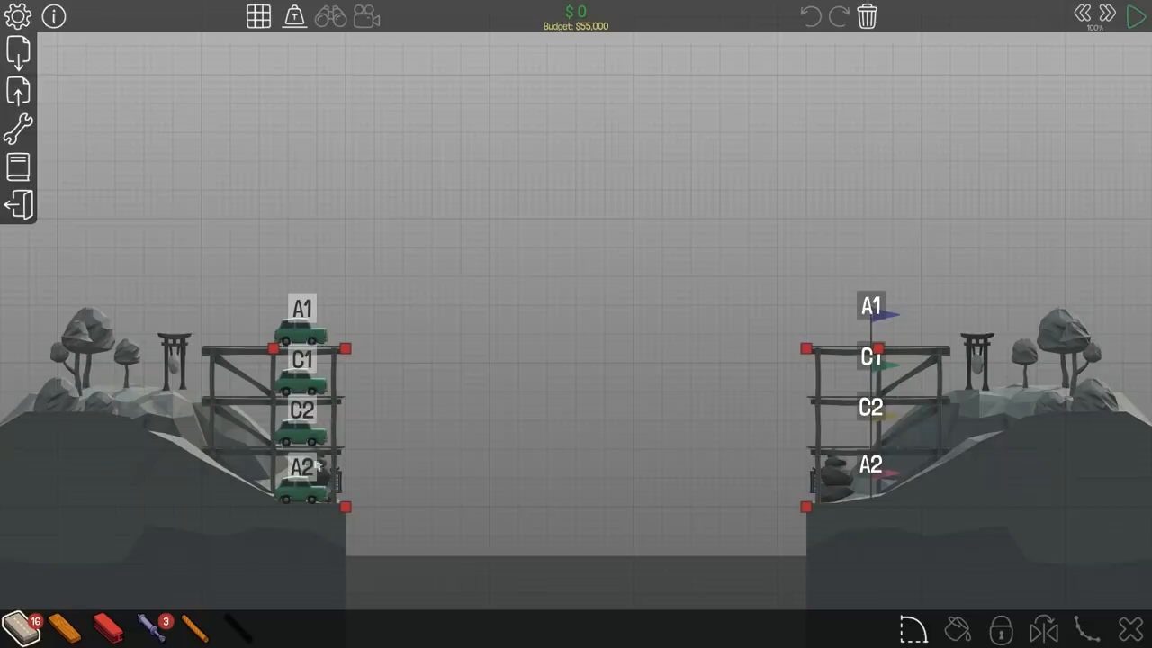
mouse_move(434, 446)
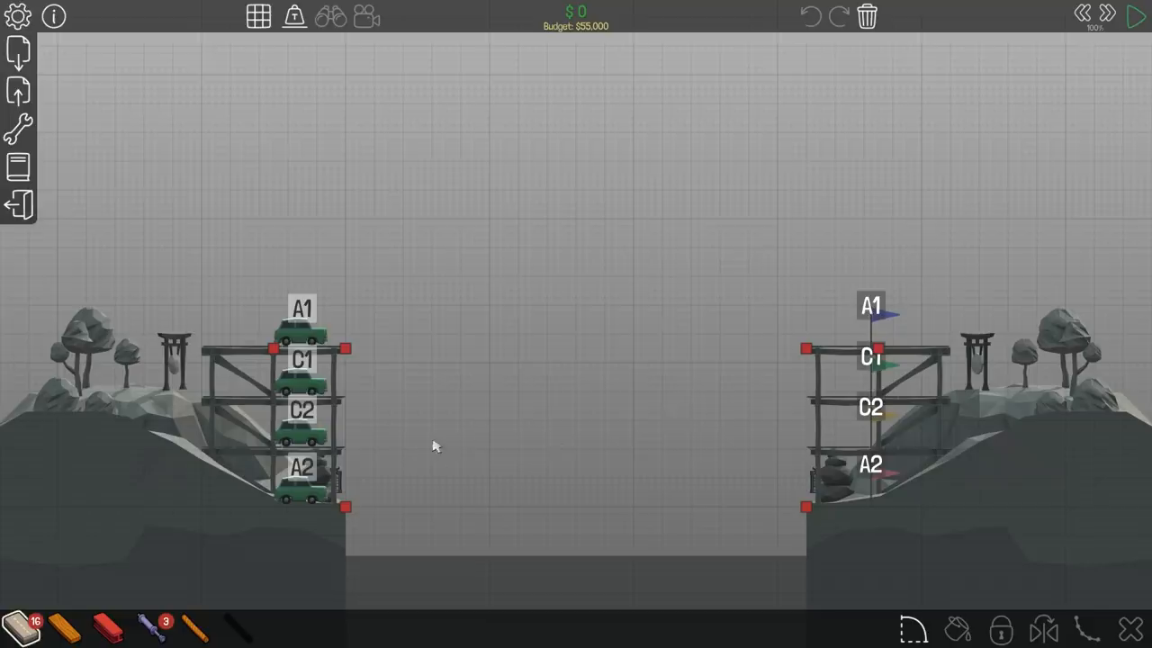
mouse_move(716, 547)
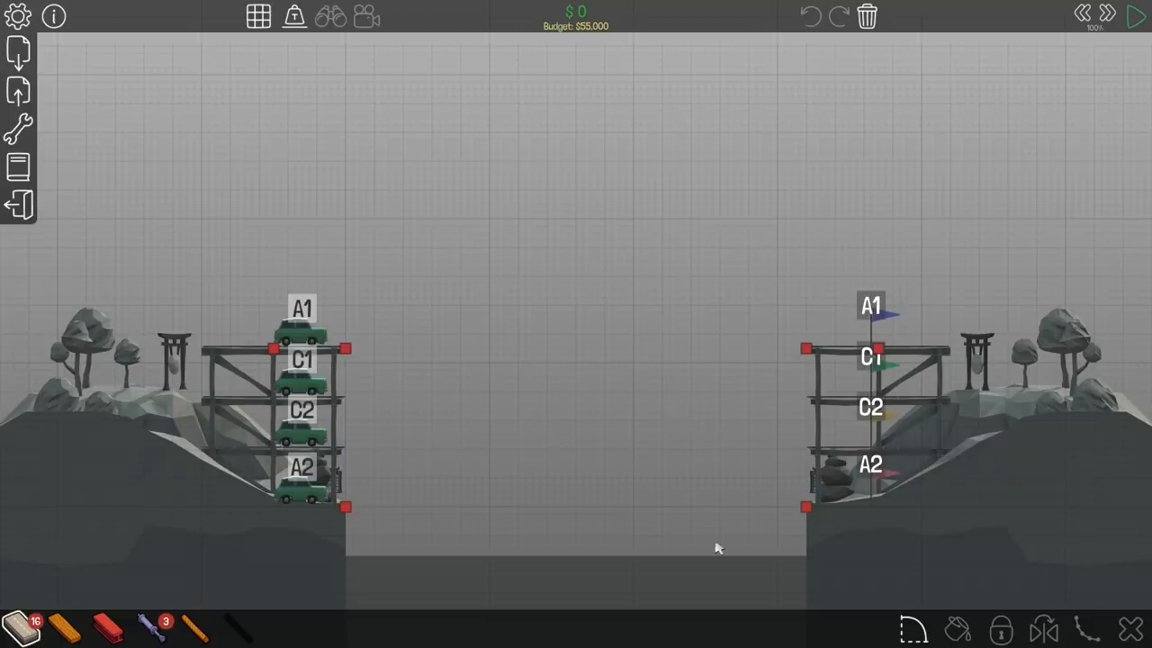
mouse_move(349, 508)
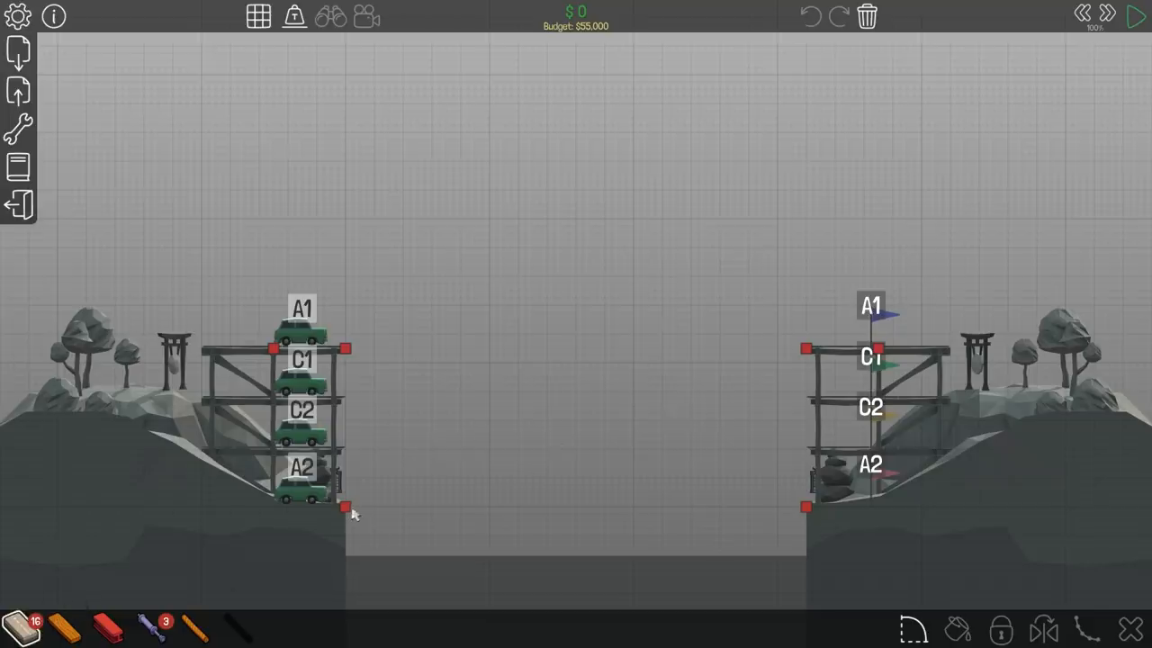
Lay the road deck between the towers, adjust the lower truss and test the double-deck bridge (Level Failed)
left_click_drag(346, 508, 806, 508)
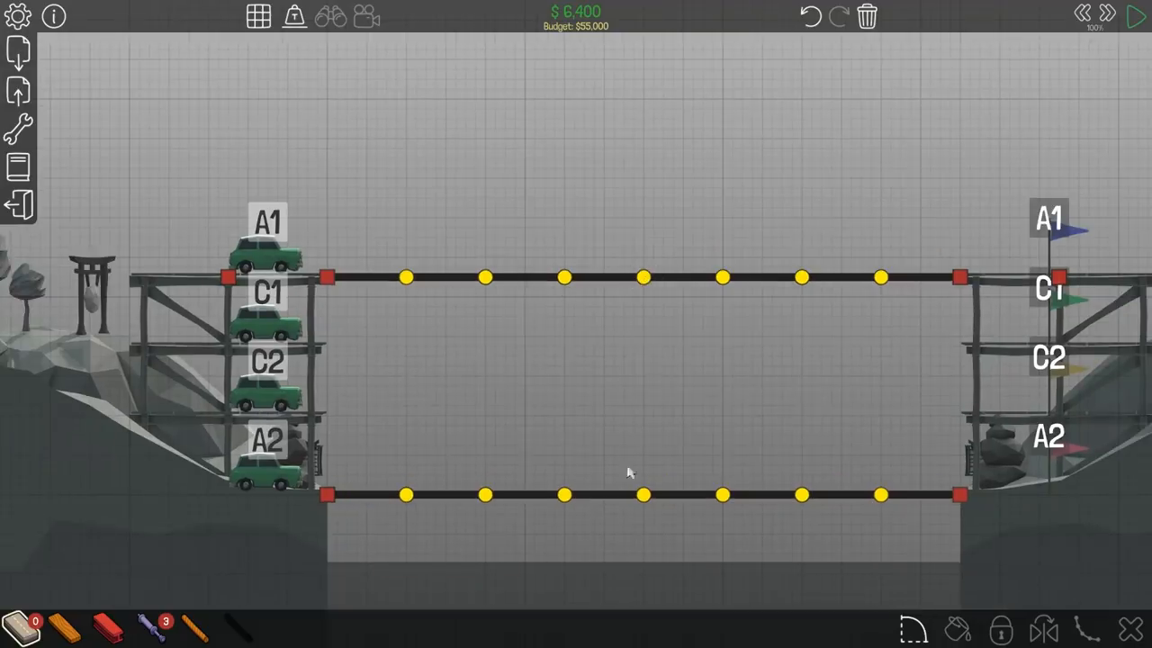
mouse_move(642, 414)
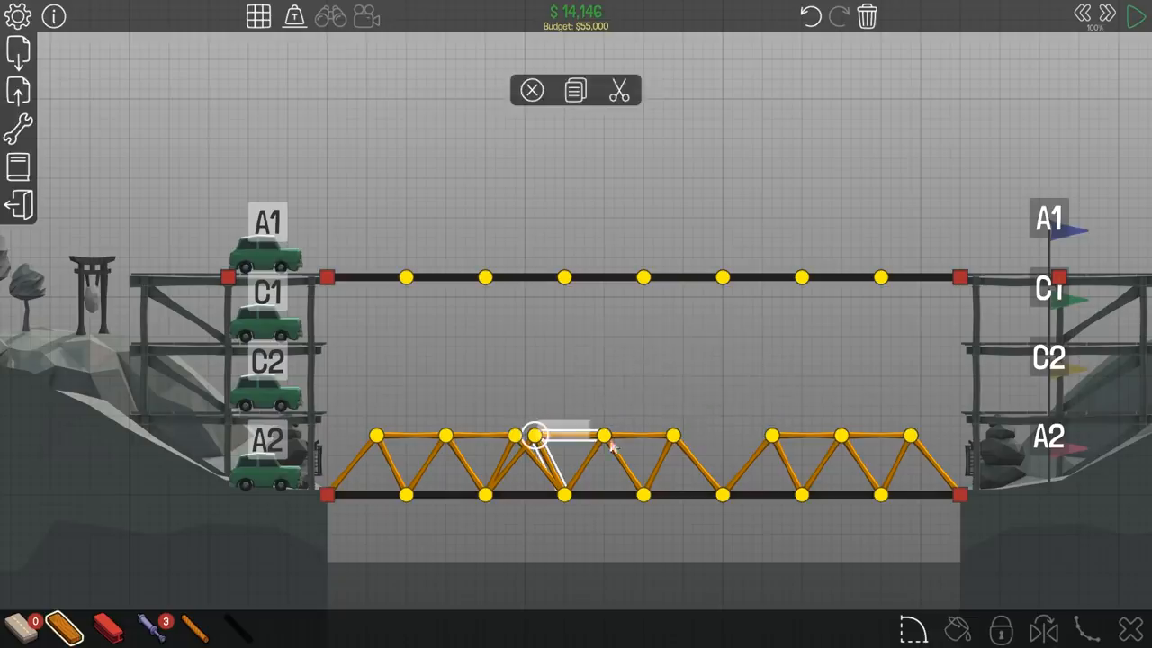
left_click(1130, 20)
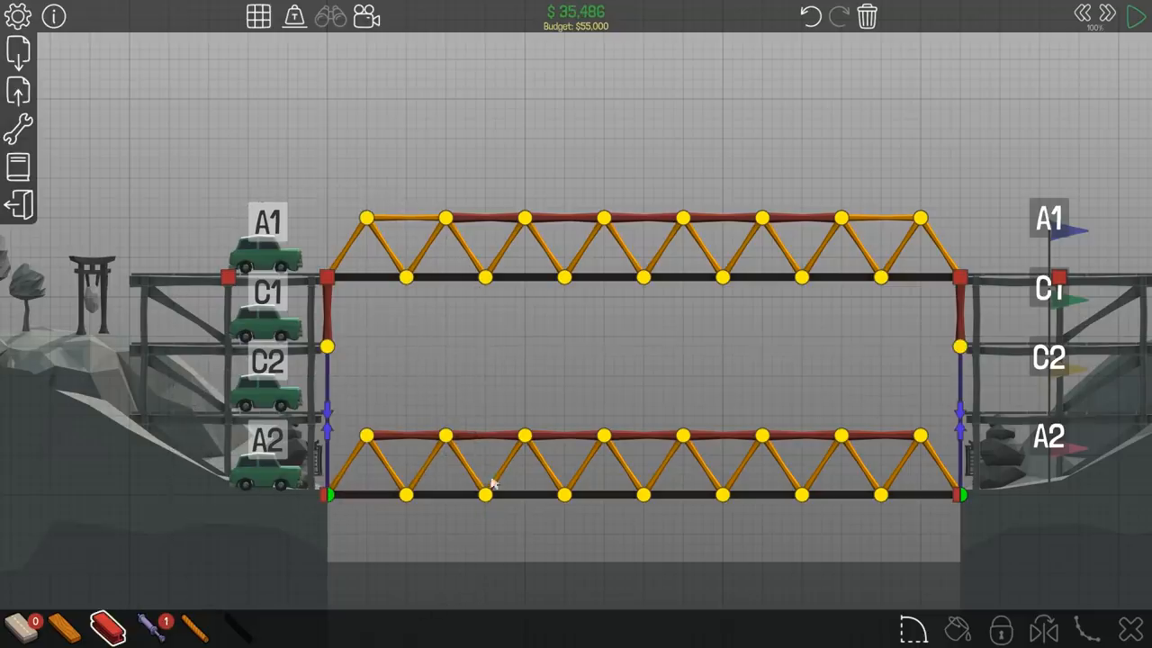
left_click(1134, 18)
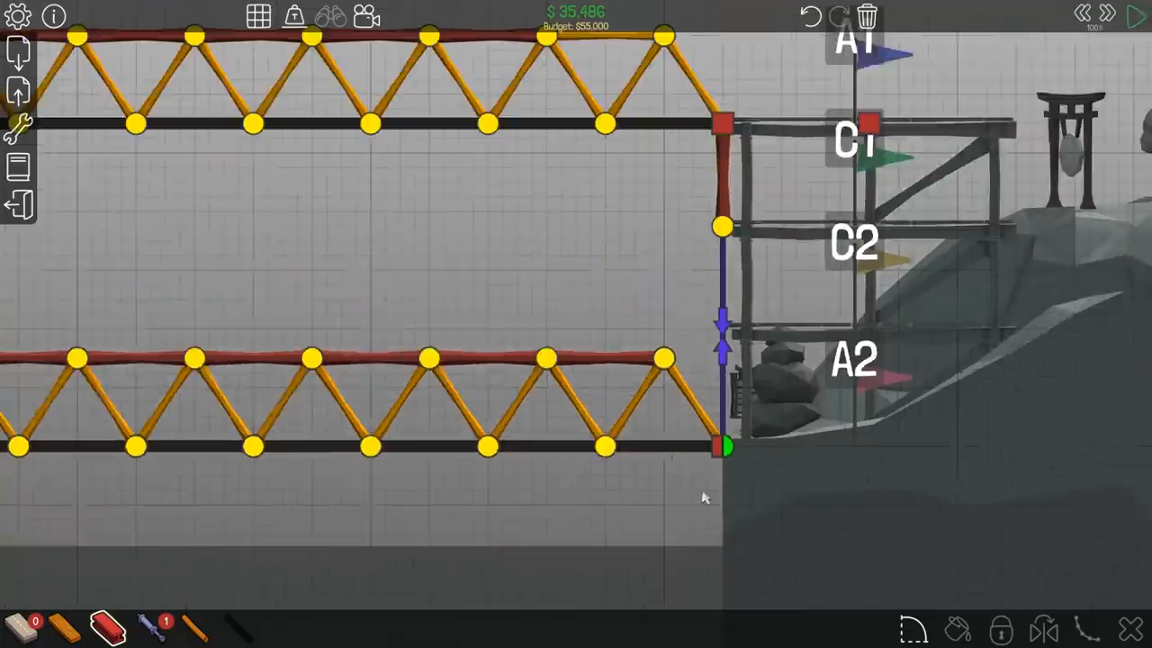
left_click(1137, 16)
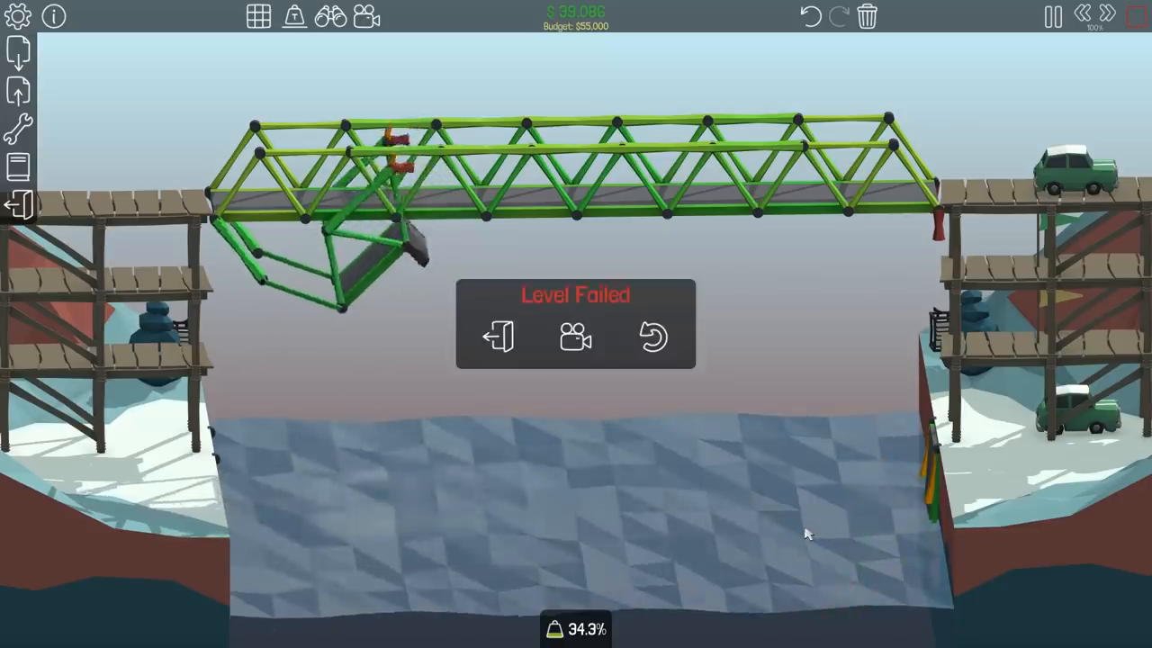
Leave the Level Failed screen and return to build mode with the two-deck bridge restored
left_click(654, 339)
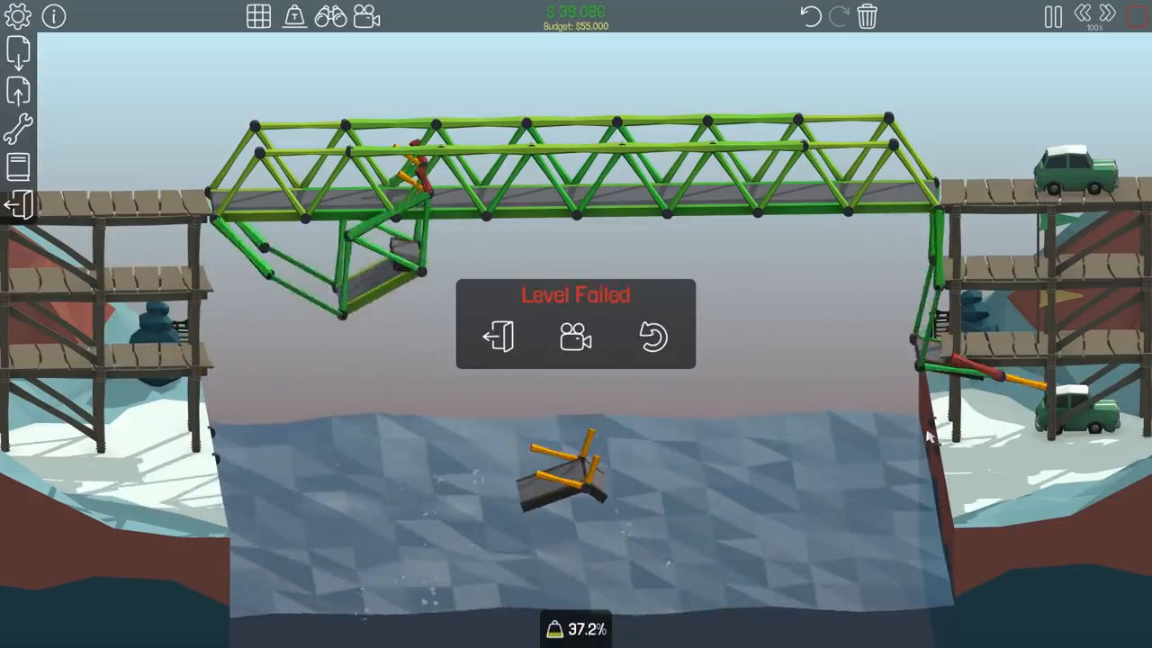
left_click(652, 339)
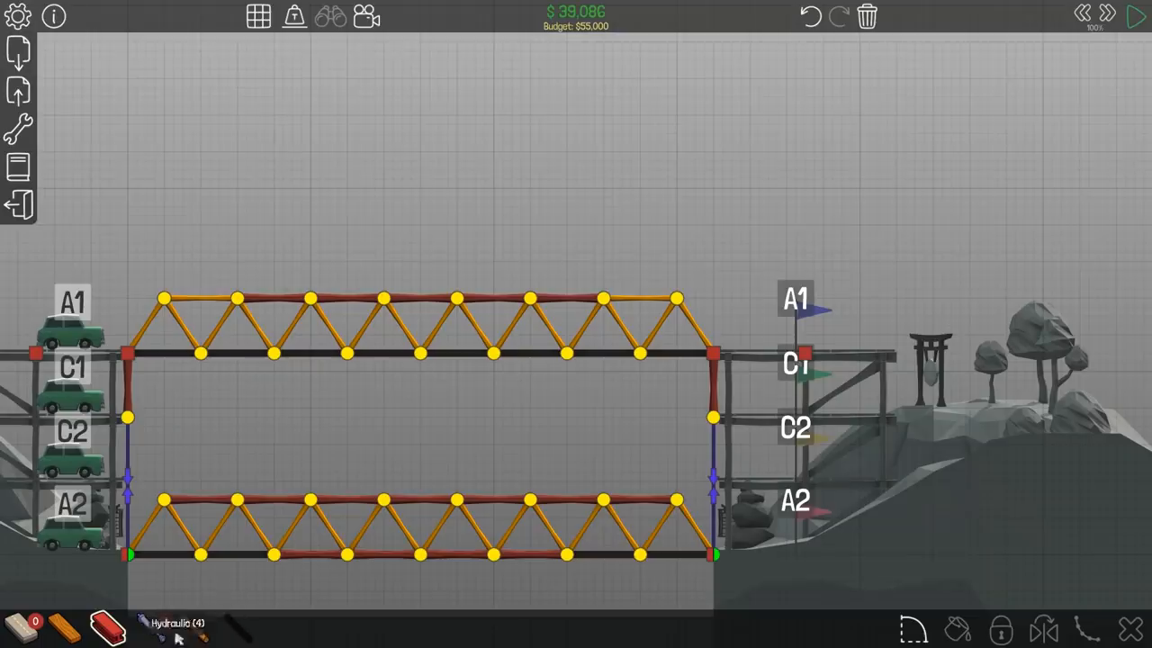
Raise steel posts with cable ties above both ends of the upper deck, cost $47,064
left_click(97, 626)
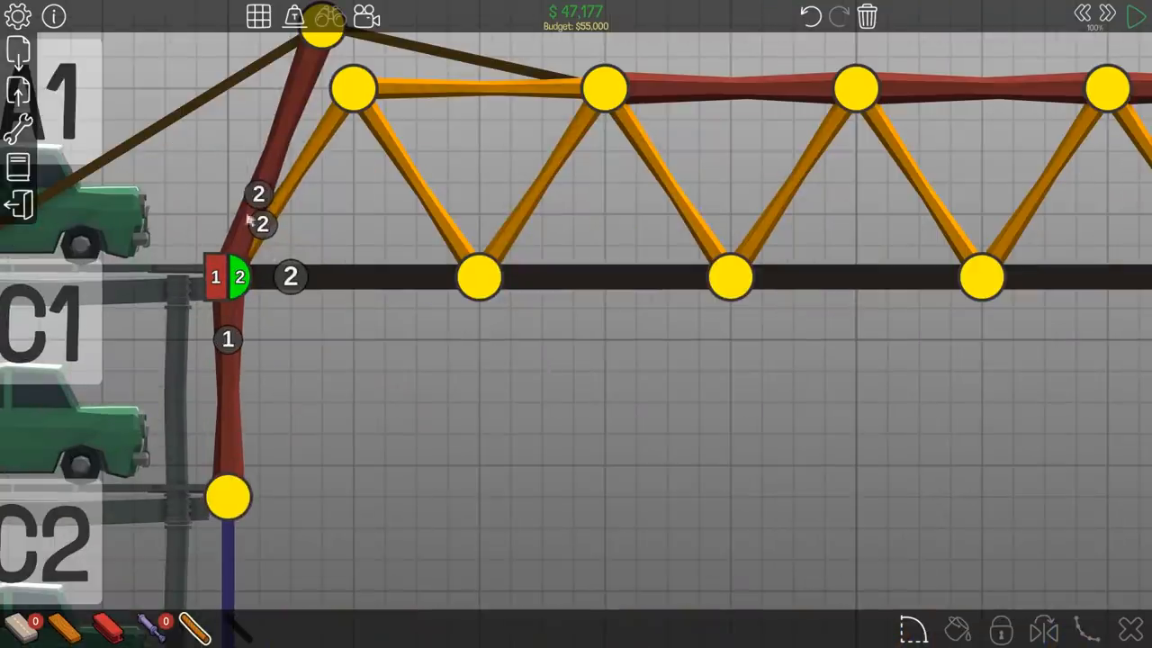
left_click(1134, 16)
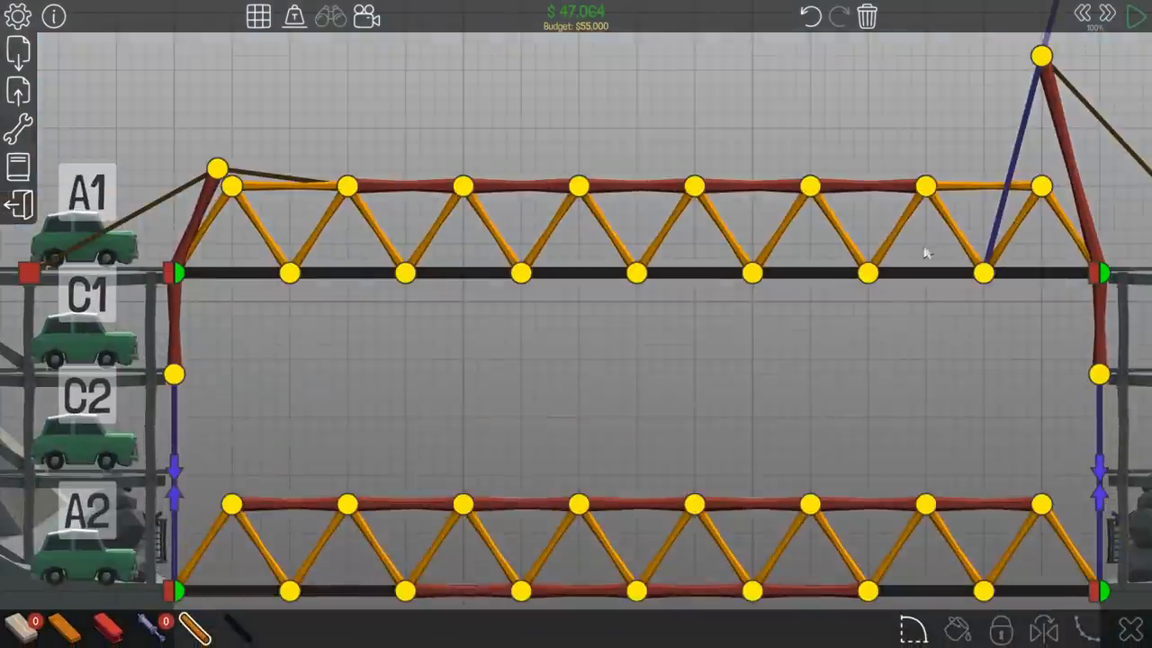
Run the simulation so the braced bridge earns Level Complete at $47,293
left_click(1138, 18)
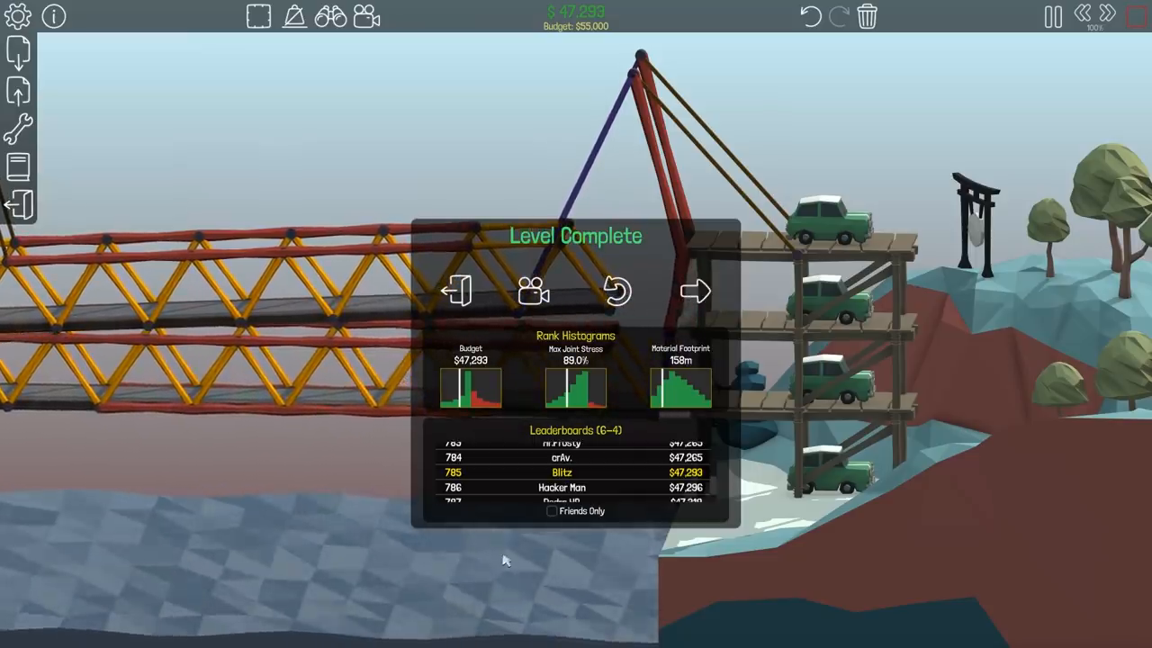
Advance to level 6-5 Dangle Drop and dismiss its briefing to reach the empty build site
left_click(692, 290)
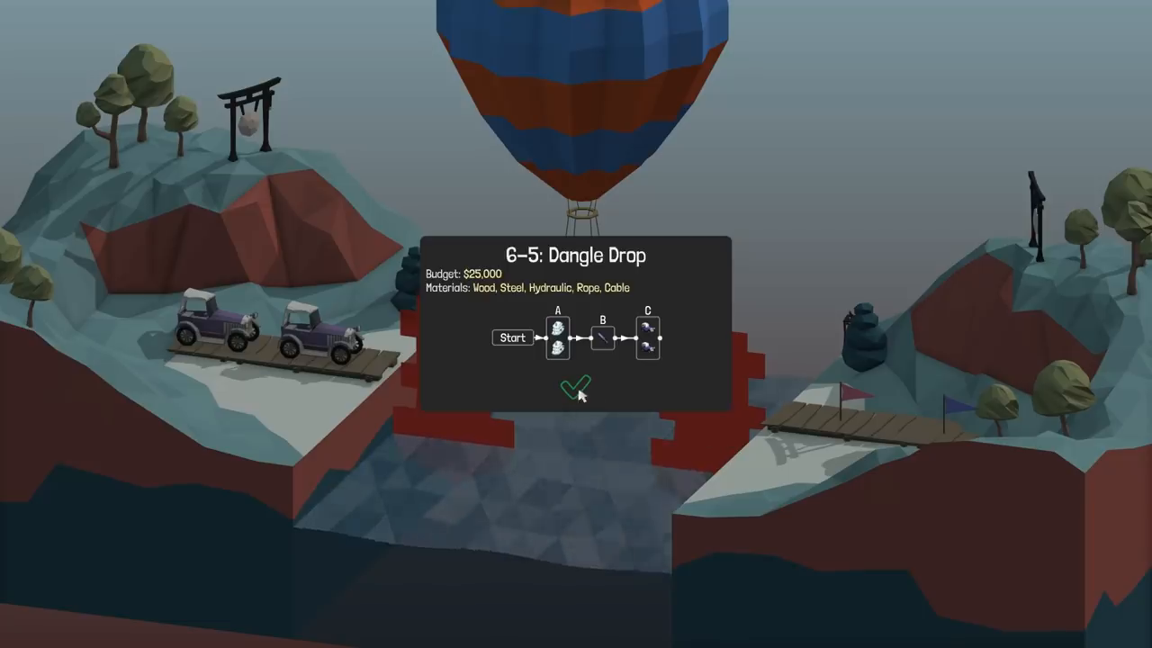
left_click(576, 389)
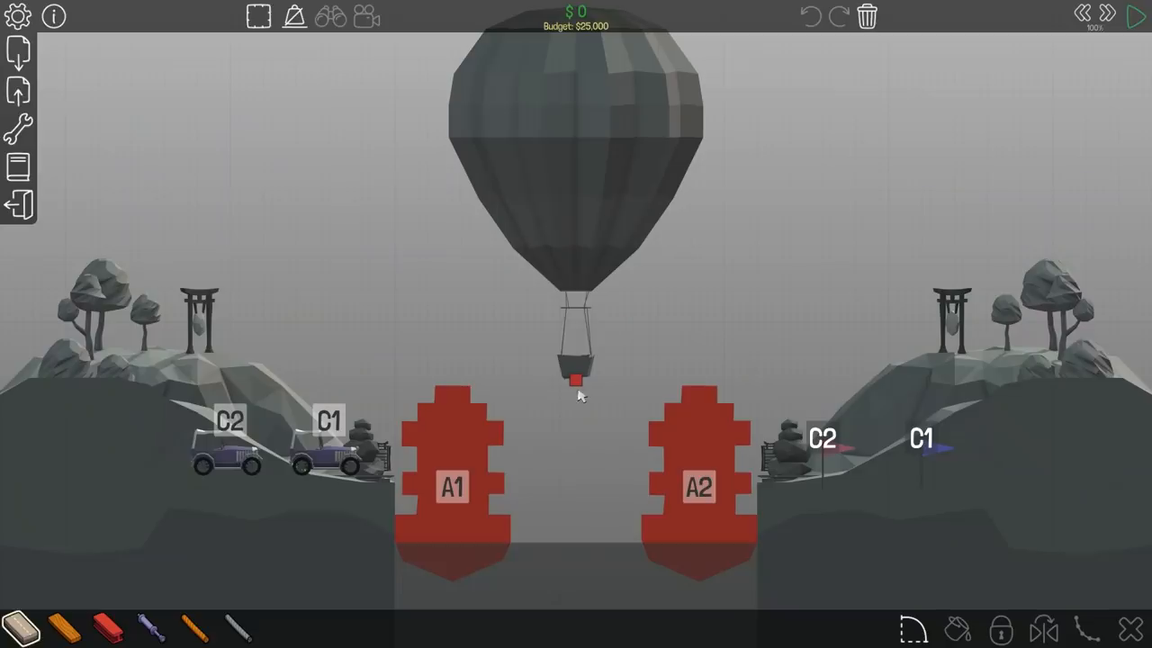
mouse_move(580, 402)
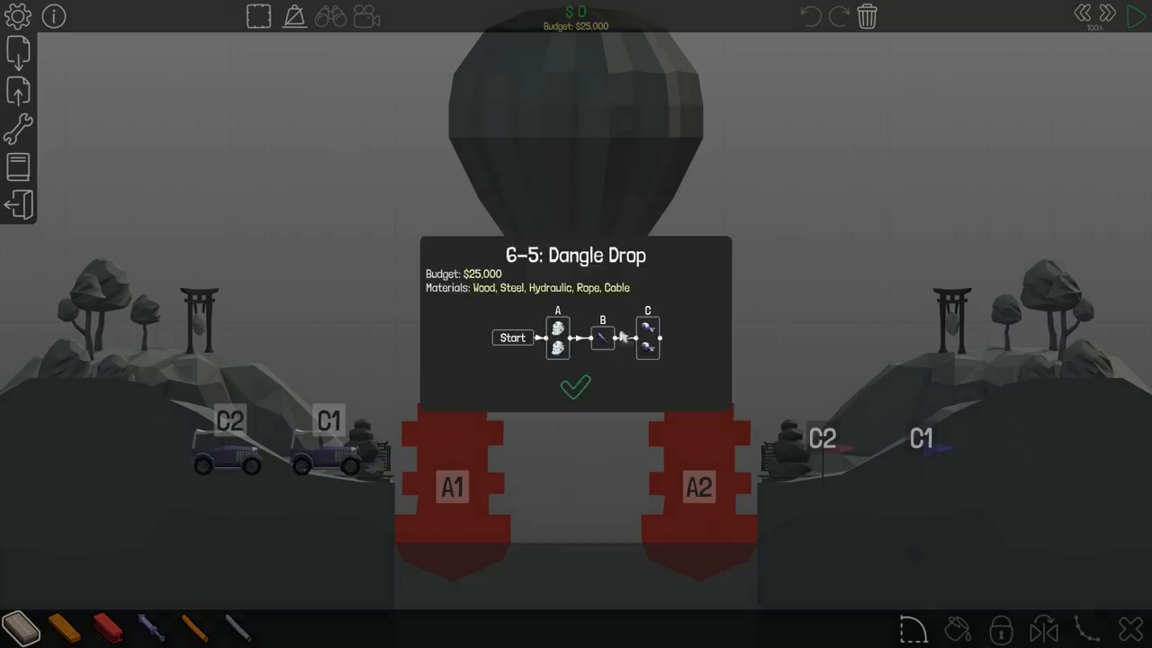
left_click(576, 389)
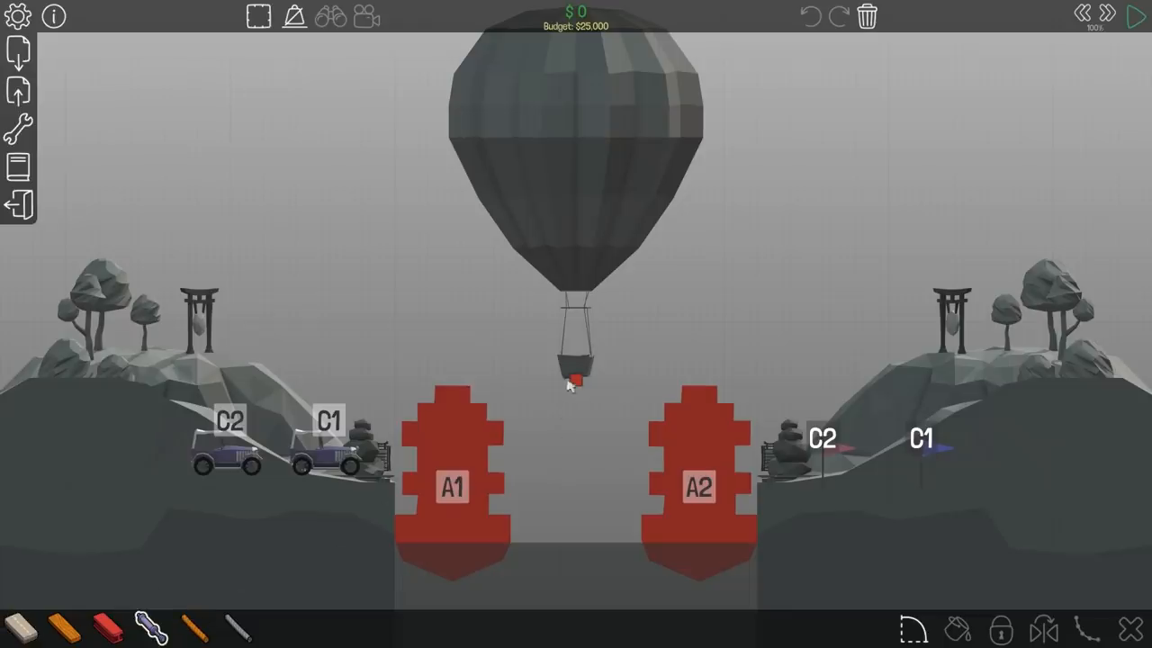
Hang hydraulic and steel pieces from the balloon anchor to start the frame
left_click_drag(576, 382, 518, 429)
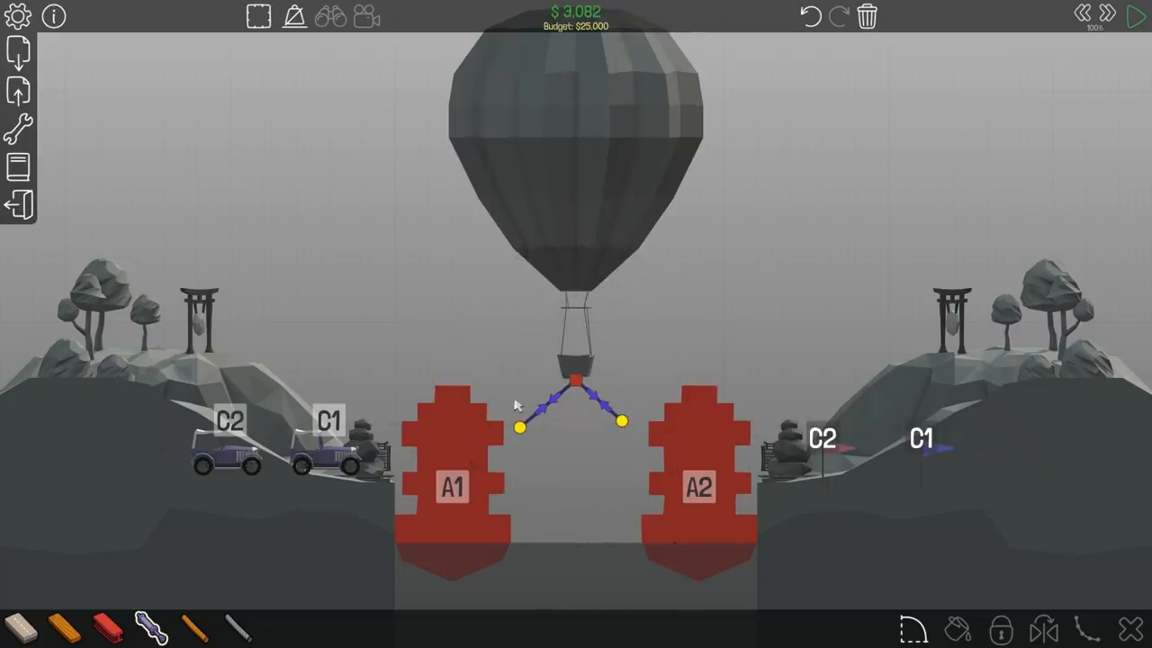
mouse_move(490, 389)
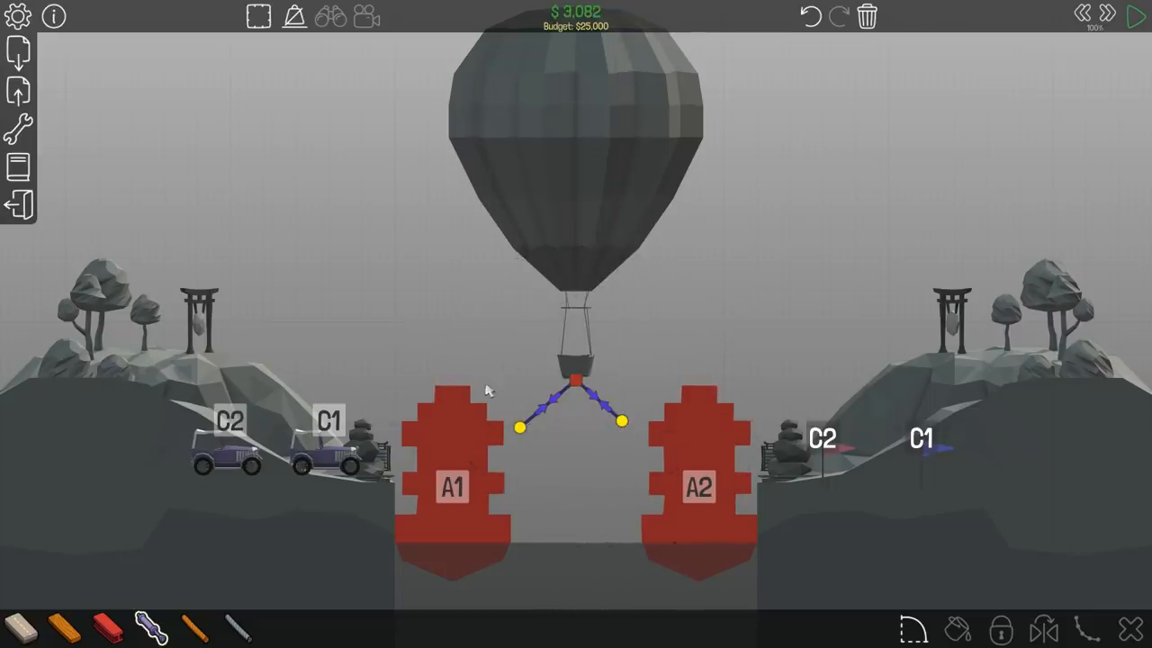
left_click(1132, 14)
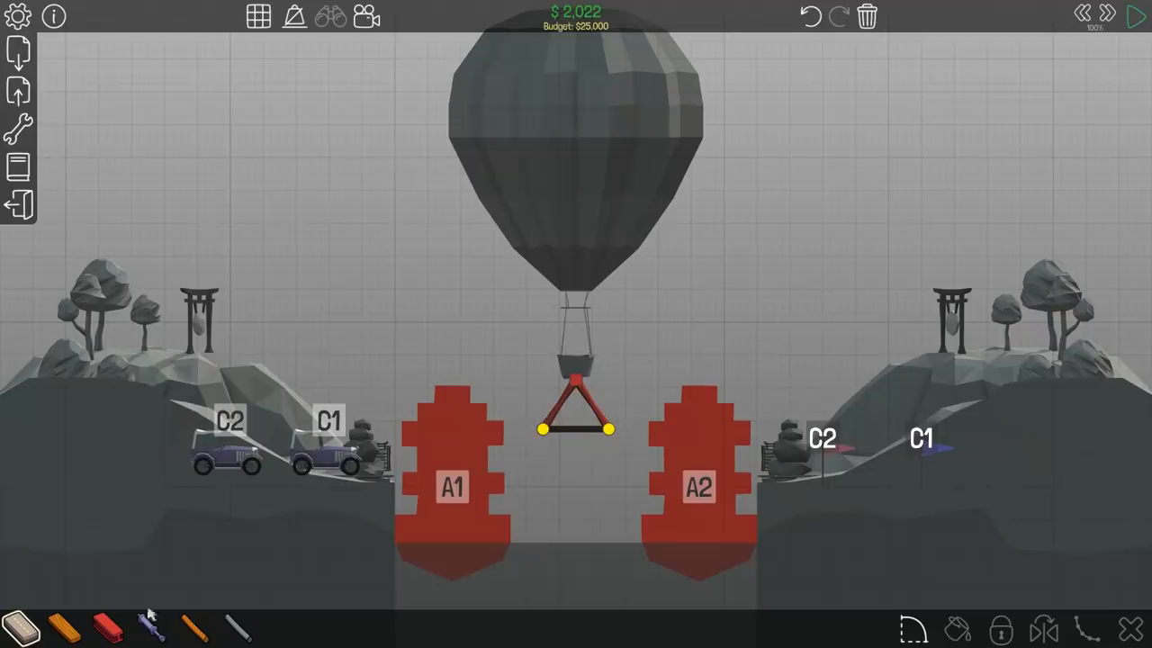
Add angled road ramps from the hanging triangle toward the left and right shores
left_click_drag(544, 428, 453, 333)
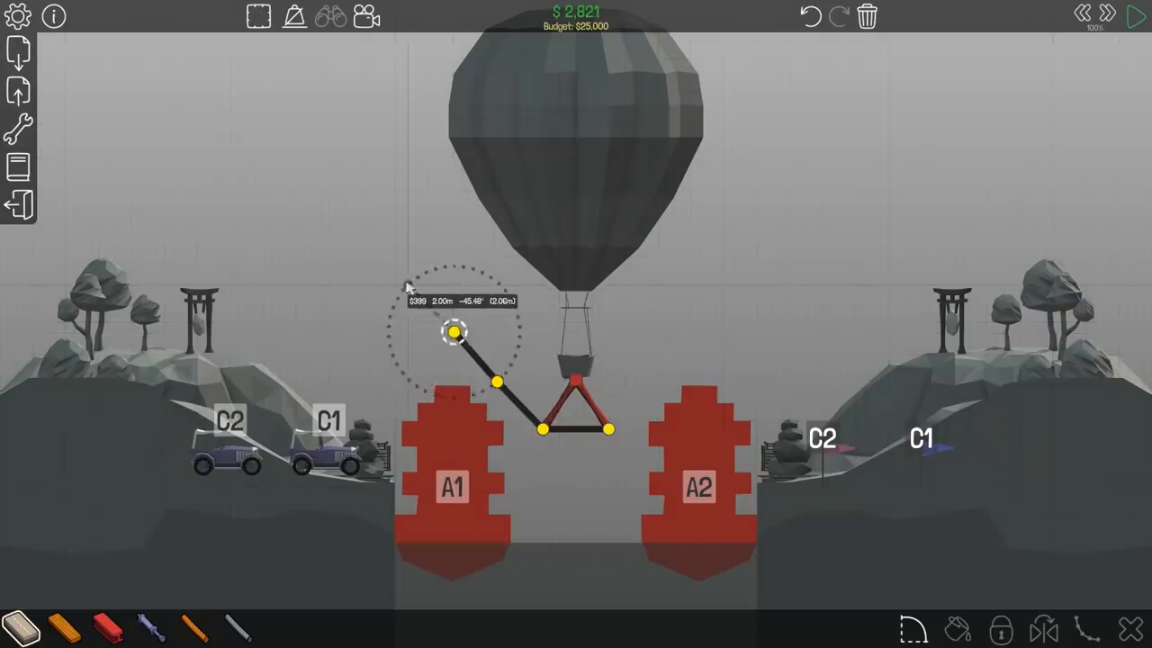
left_click_drag(454, 333, 405, 288)
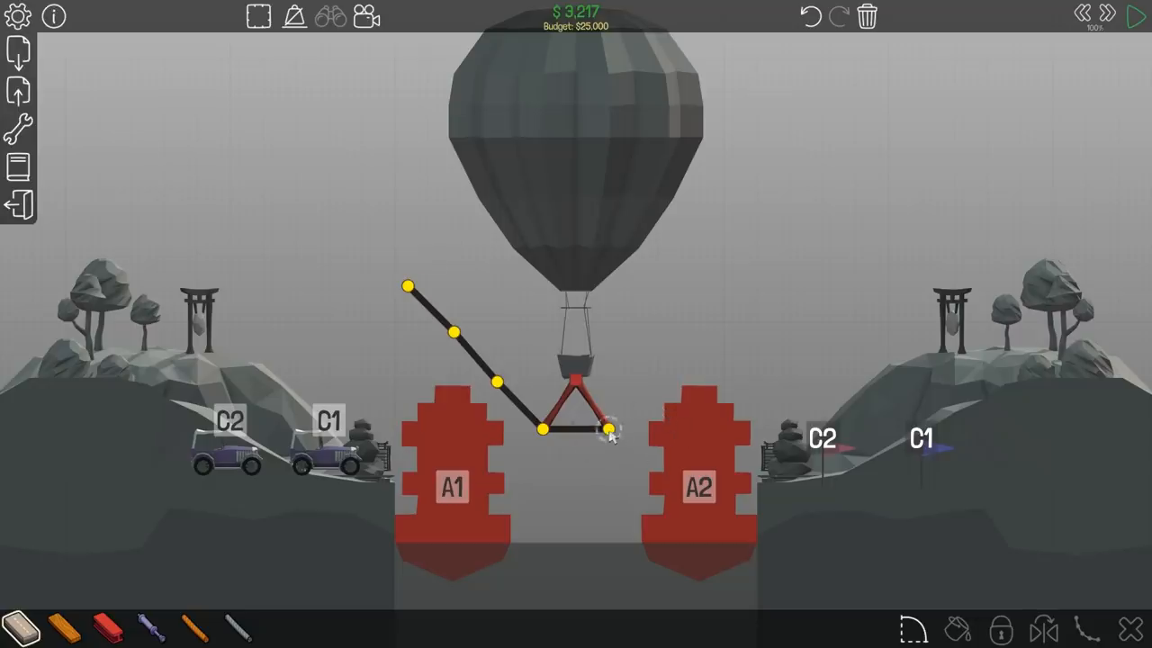
left_click_drag(610, 428, 702, 335)
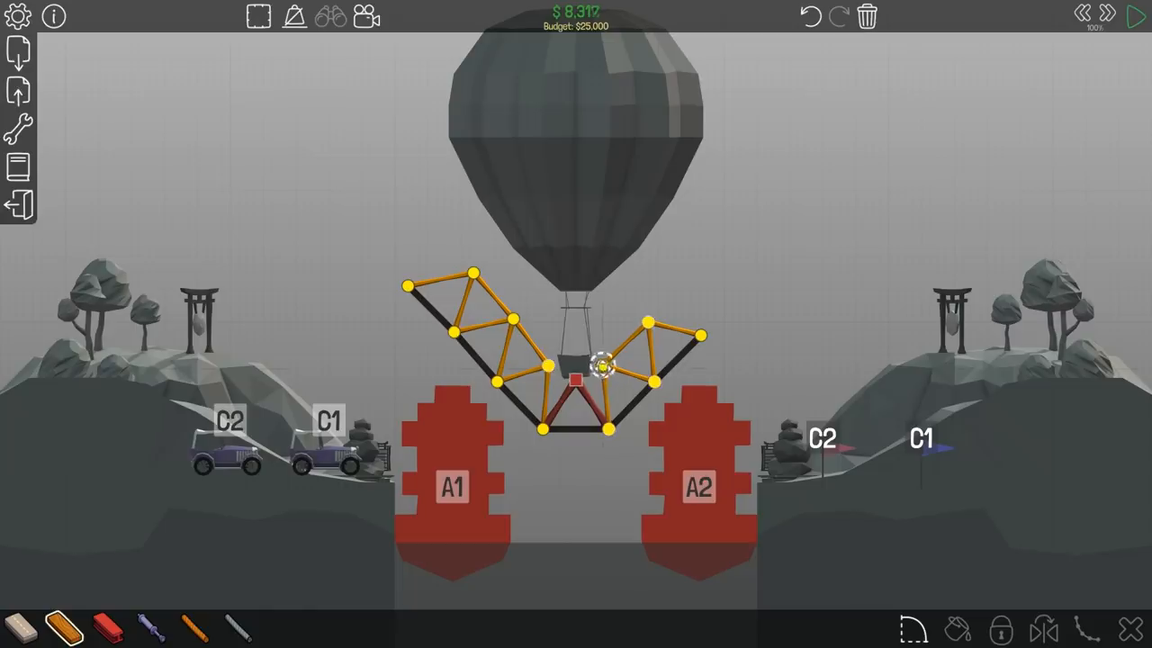
Test the hanging truss as the boats pass, then return to build mode
left_click(1135, 16)
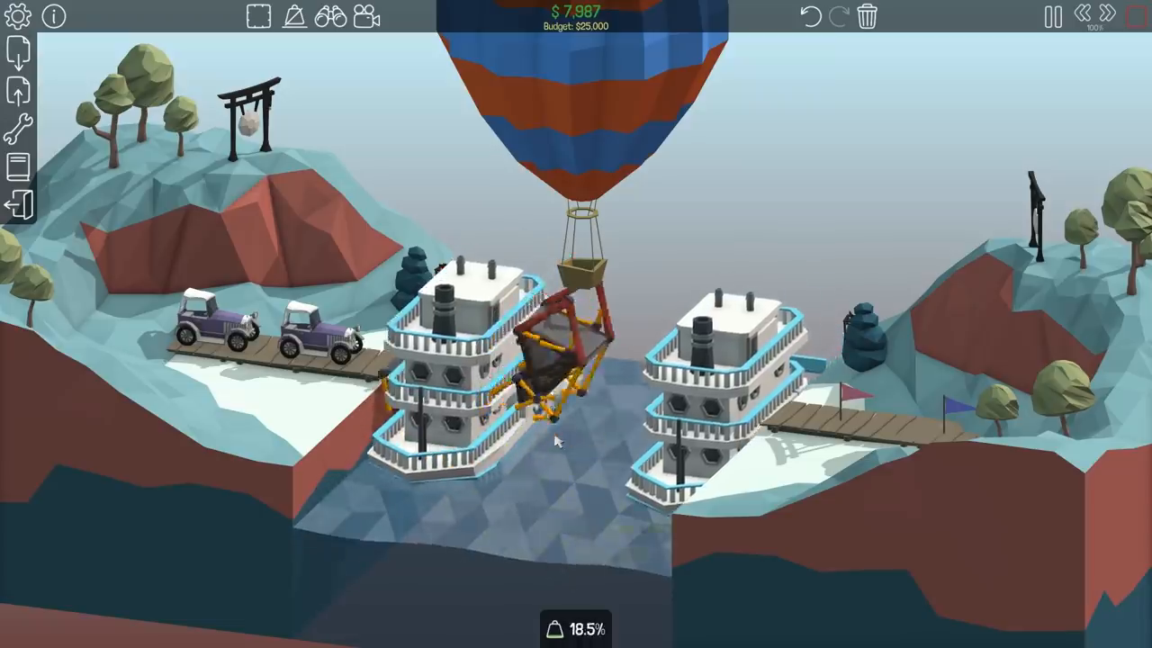
left_click(1051, 18)
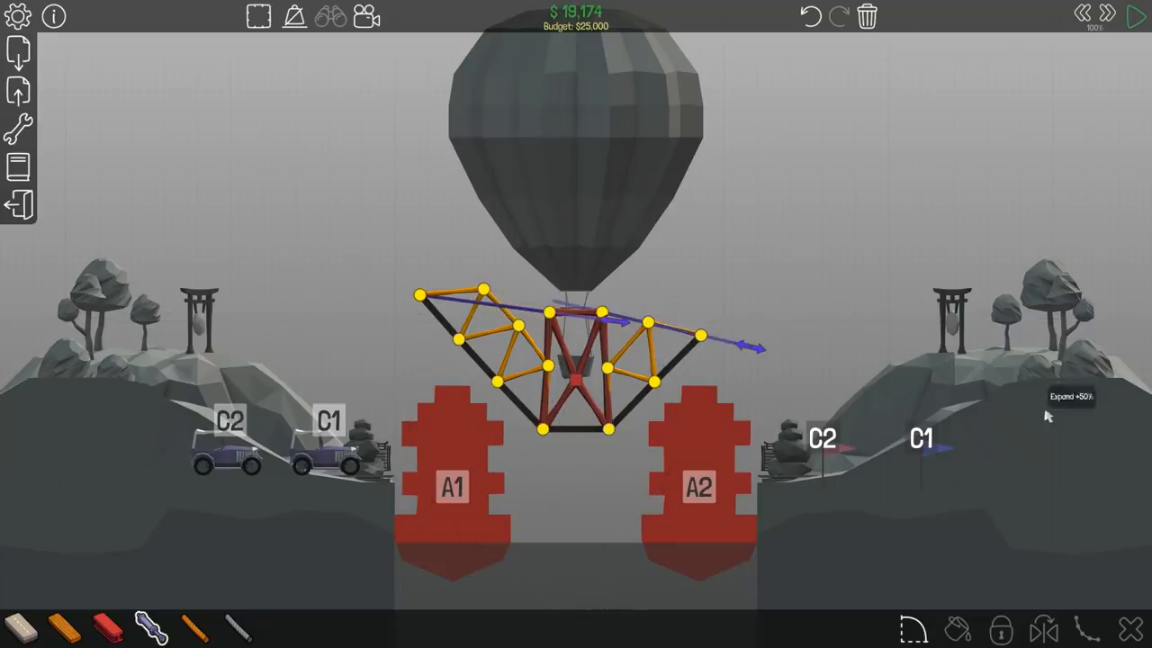
left_click(1134, 17)
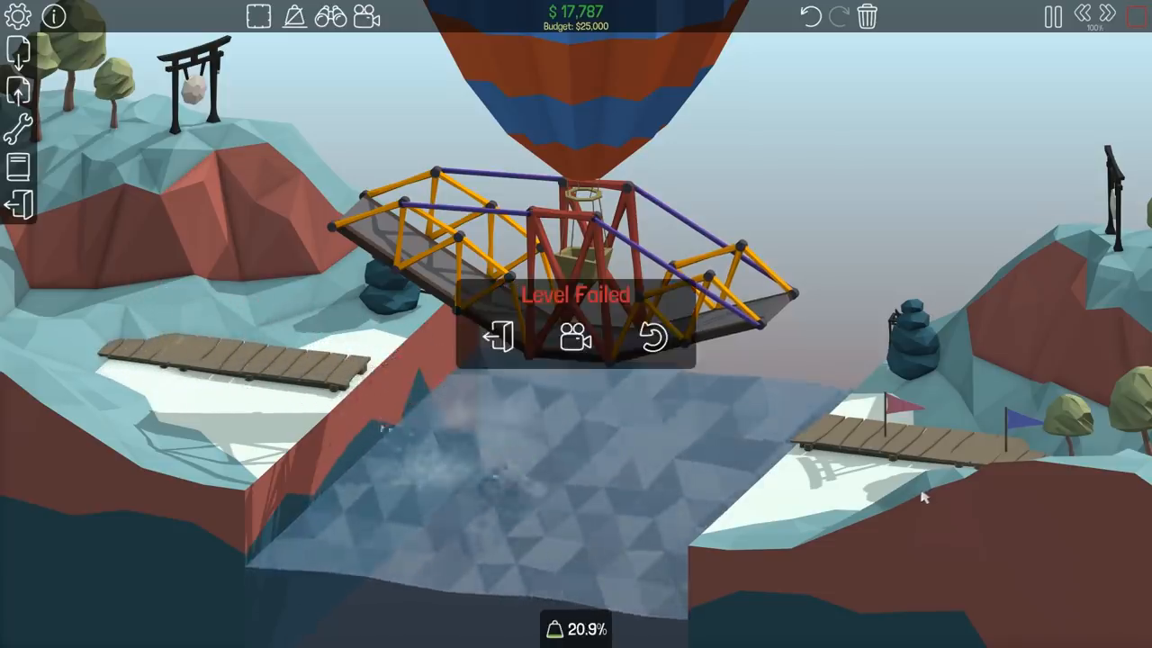
left_click(651, 338)
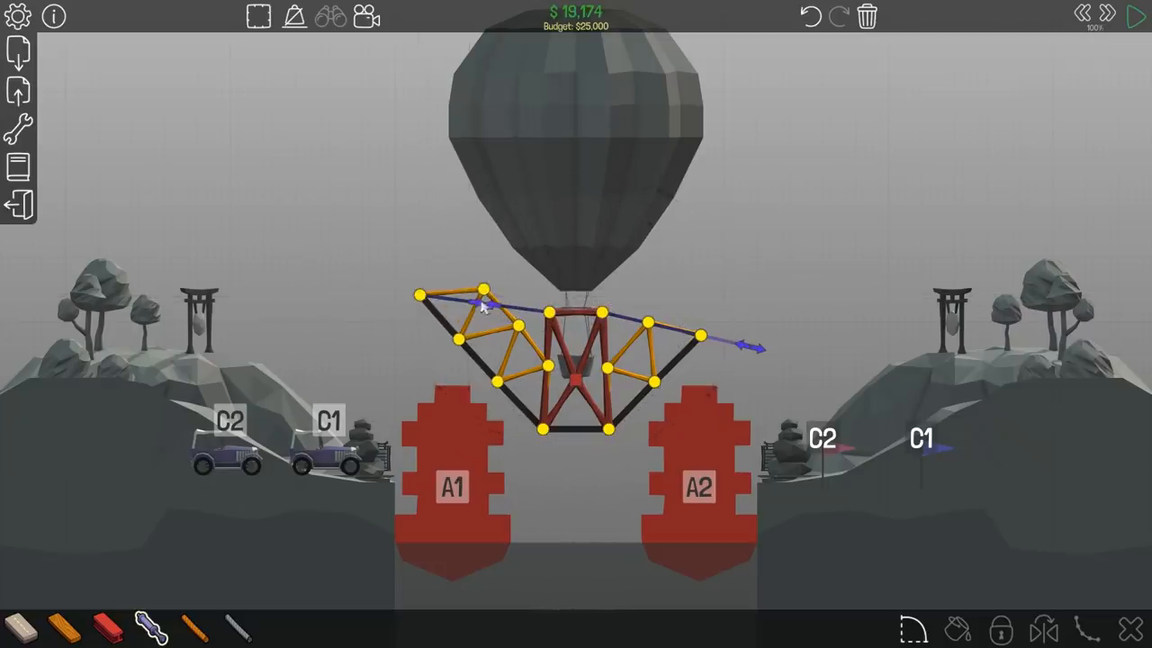
Retest the hanging bridge, returning to the editor after each failed crossing to rework it
left_click(1134, 18)
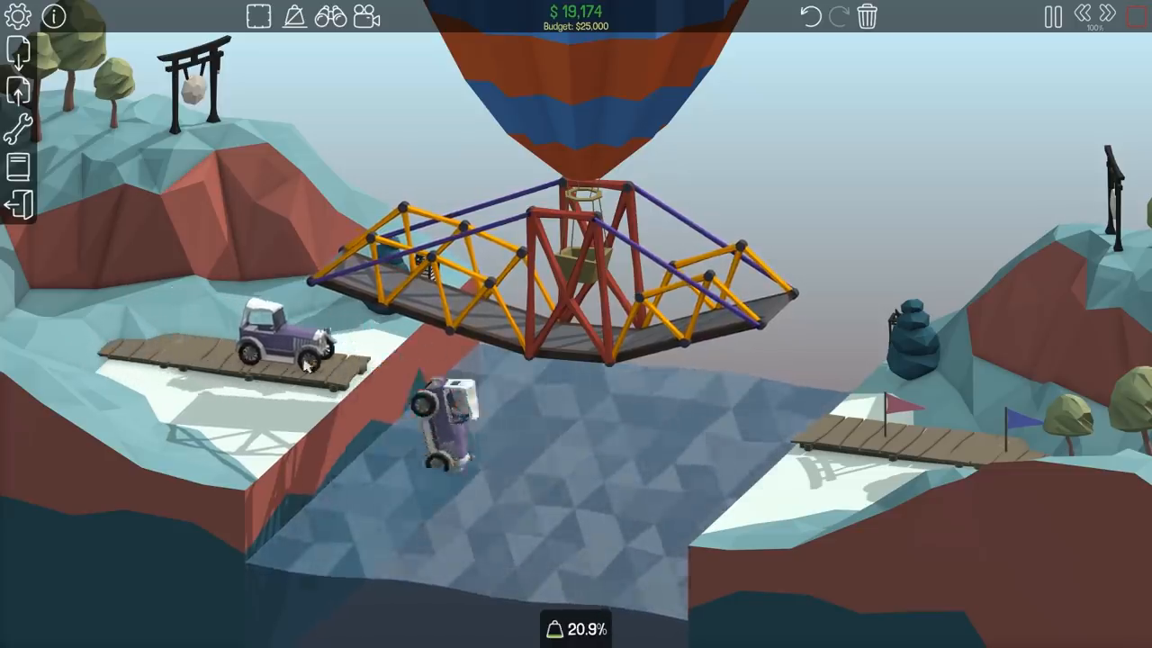
left_click(1048, 15)
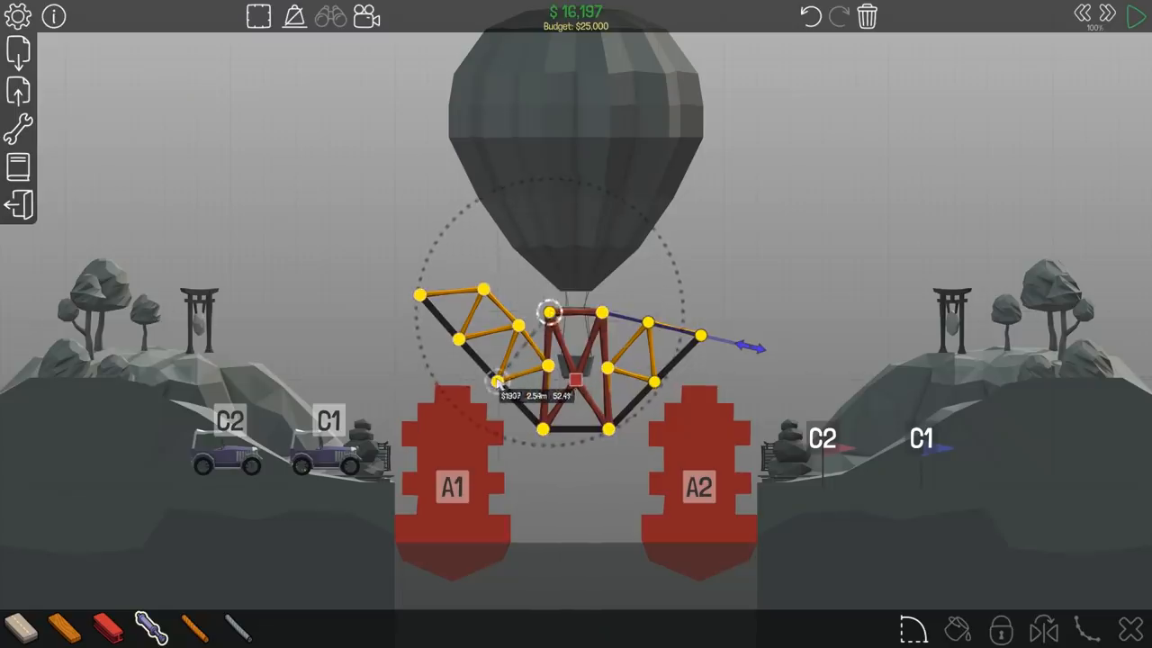
left_click(1138, 16)
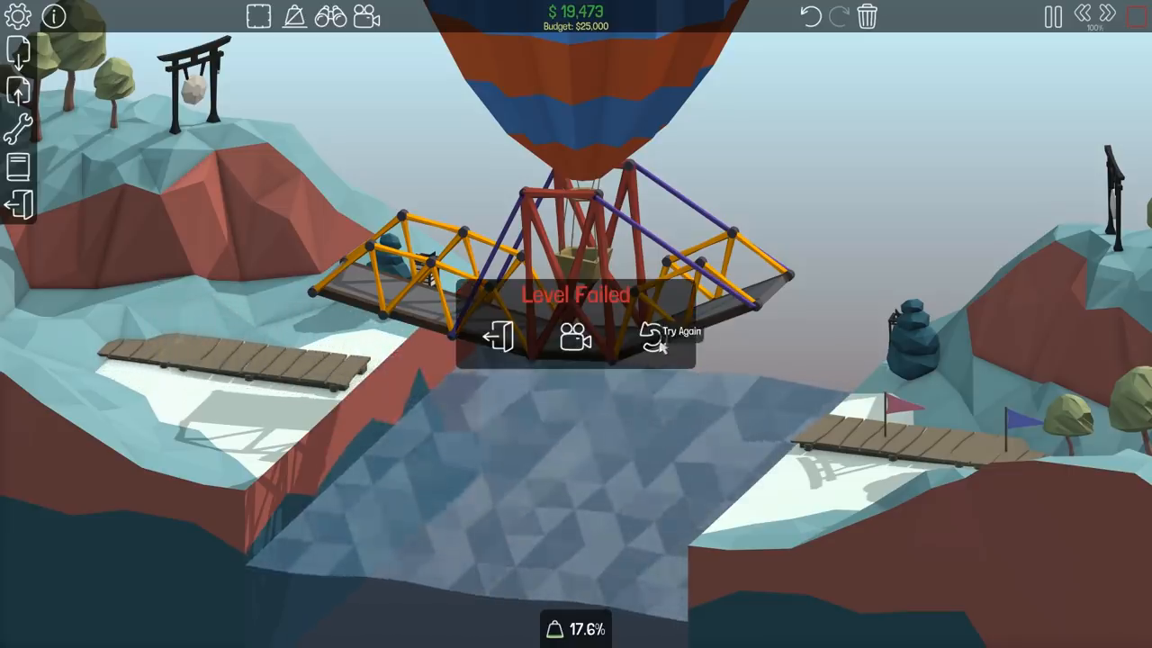
left_click(655, 333)
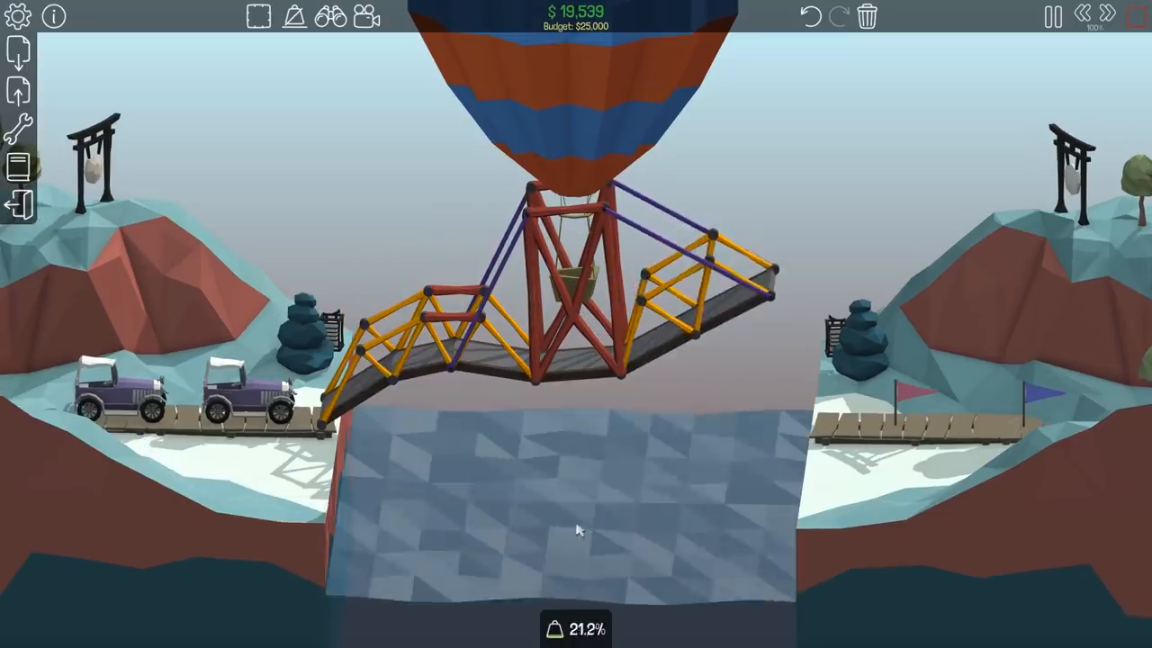
Enable Stress Visibility during the test so every member shows its stress colour
left_click(297, 19)
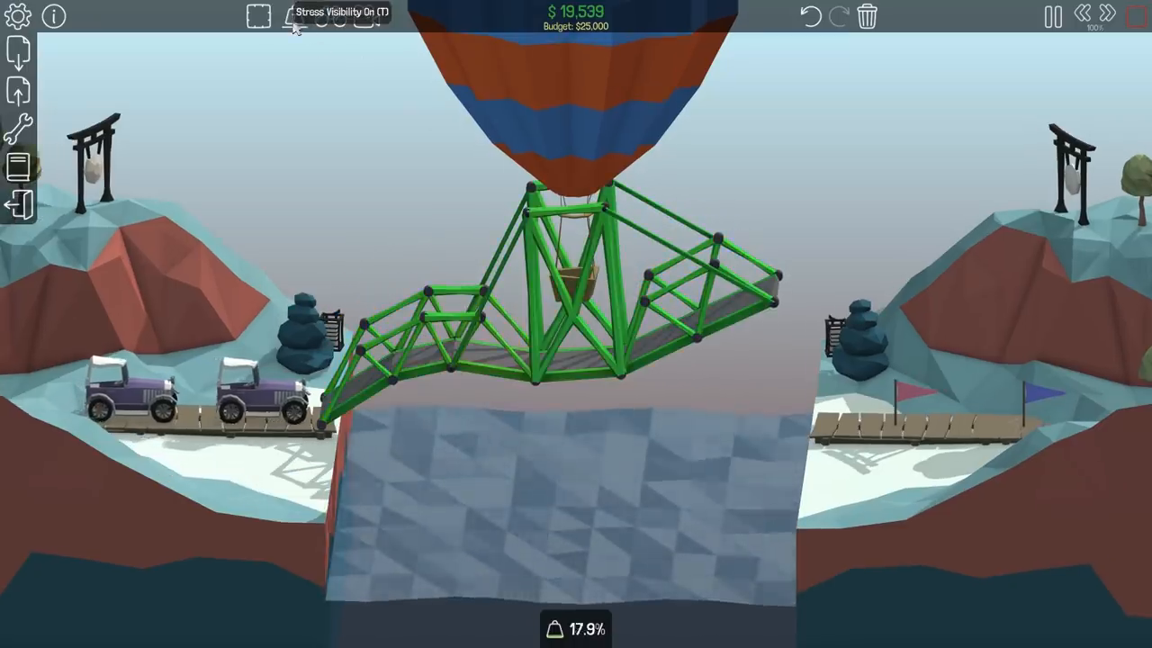